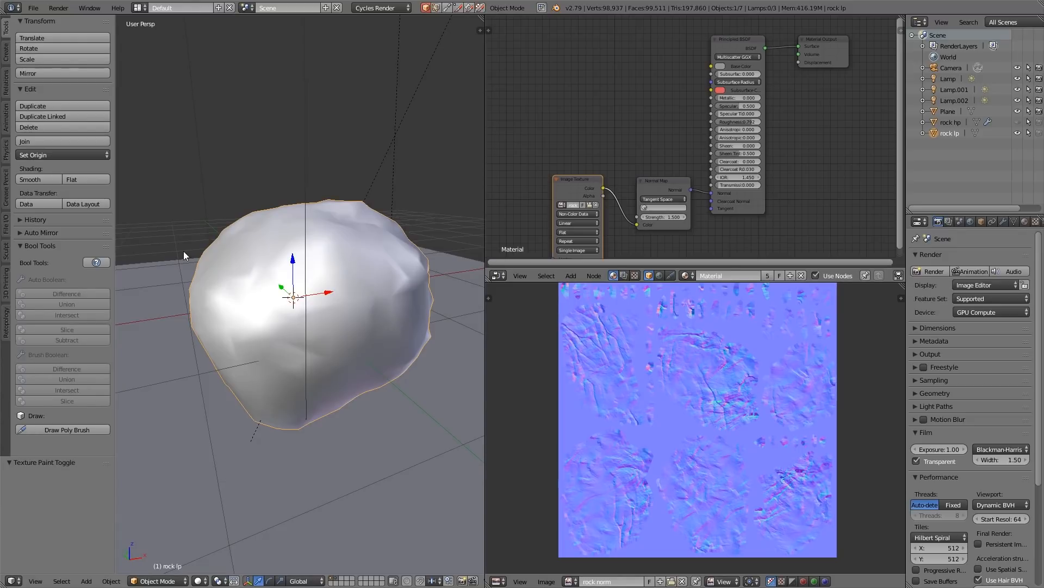
{"action": "mouse_move", "coordinate": [353, 325]}
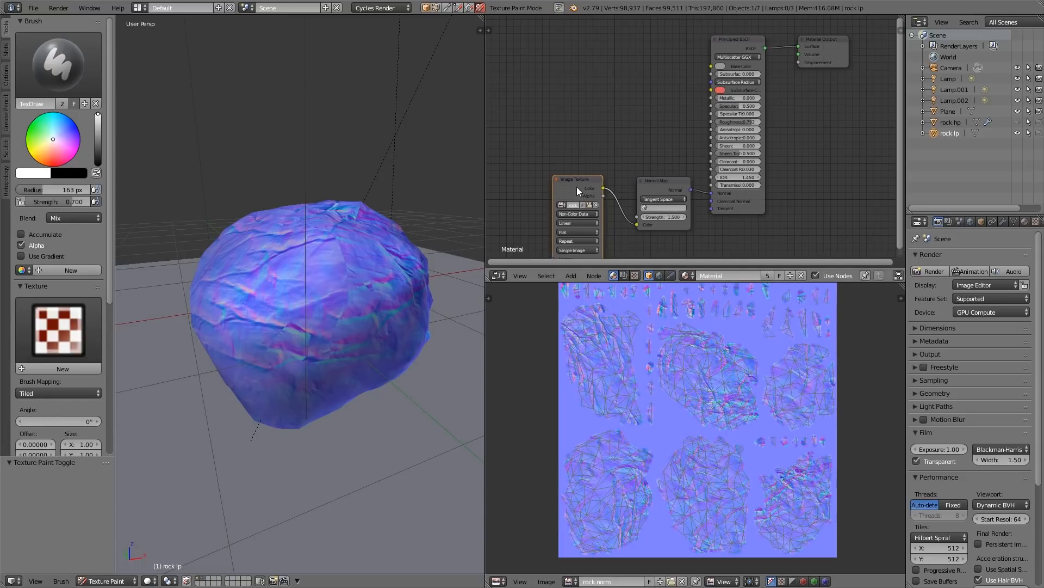
{"action": "mouse_move", "coordinate": [244, 353]}
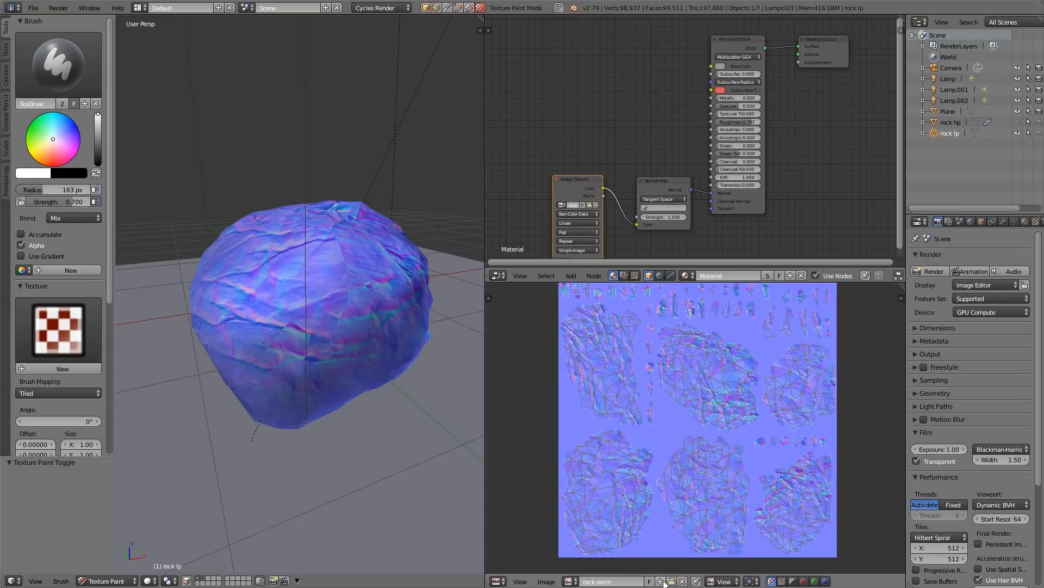
Create a new blank image named rock colour 2 at 2048 × 2048 px.
{"action": "left_click", "coordinate": [663, 581]}
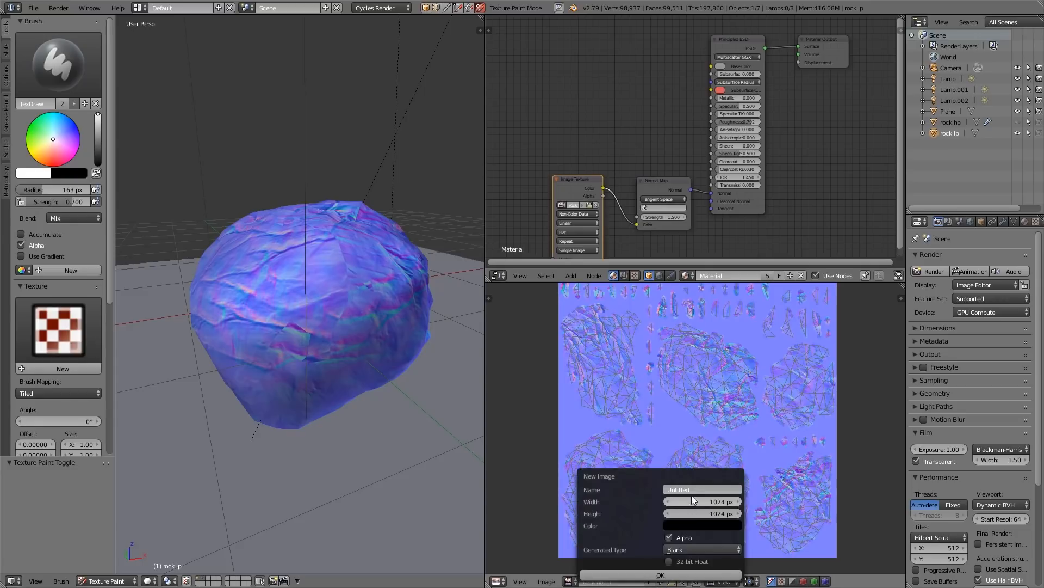
{"action": "type", "text": "rock colour 2"}
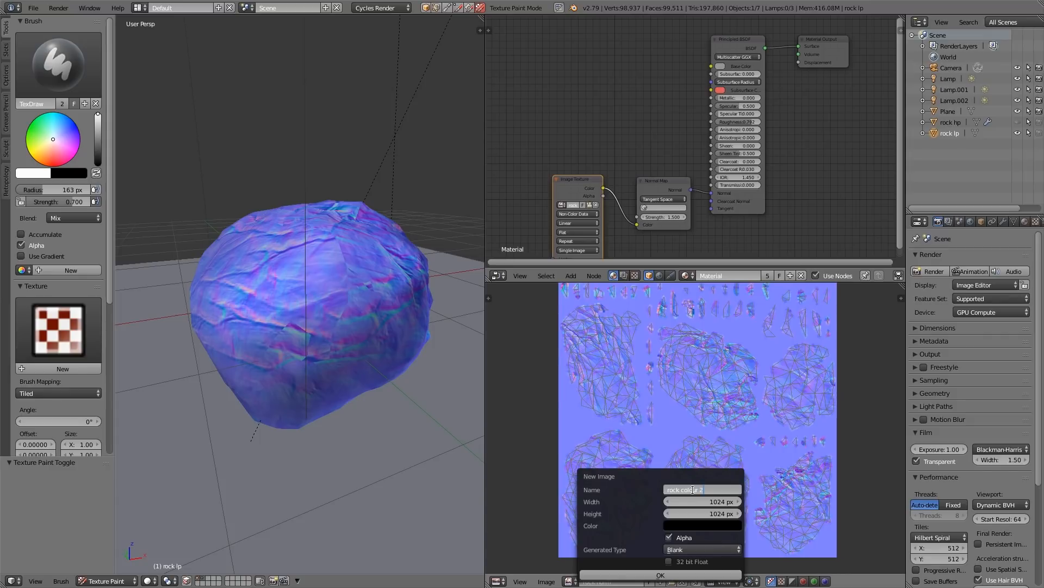
{"action": "left_click", "coordinate": [702, 500]}
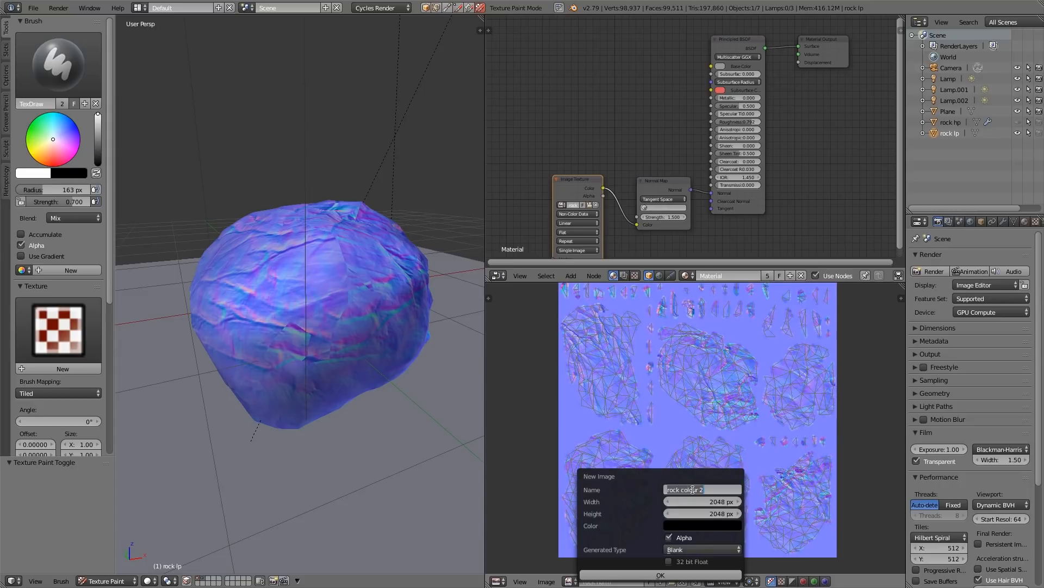
{"action": "left_click", "coordinate": [659, 575]}
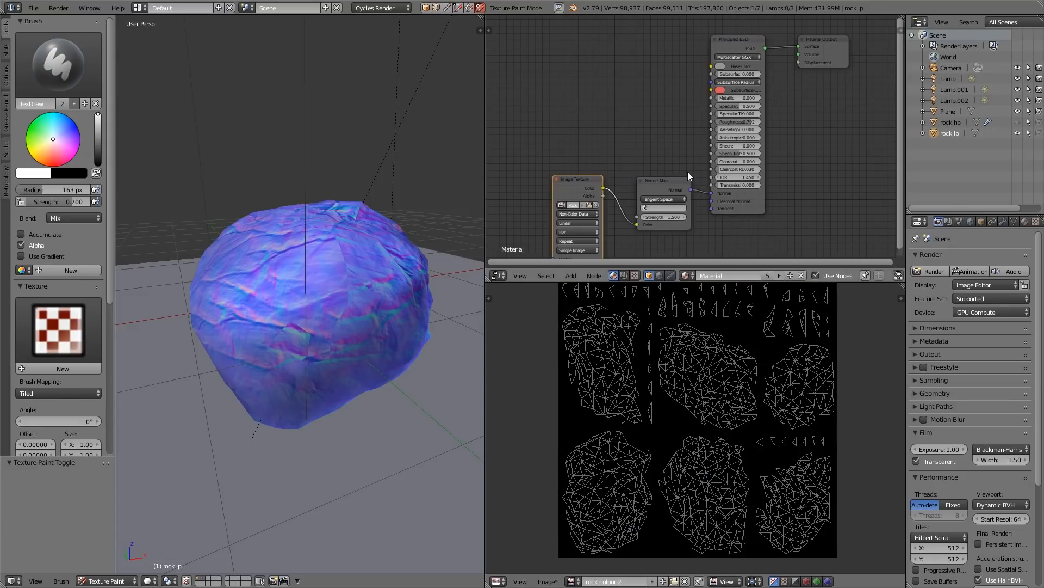
{"action": "mouse_move", "coordinate": [649, 147]}
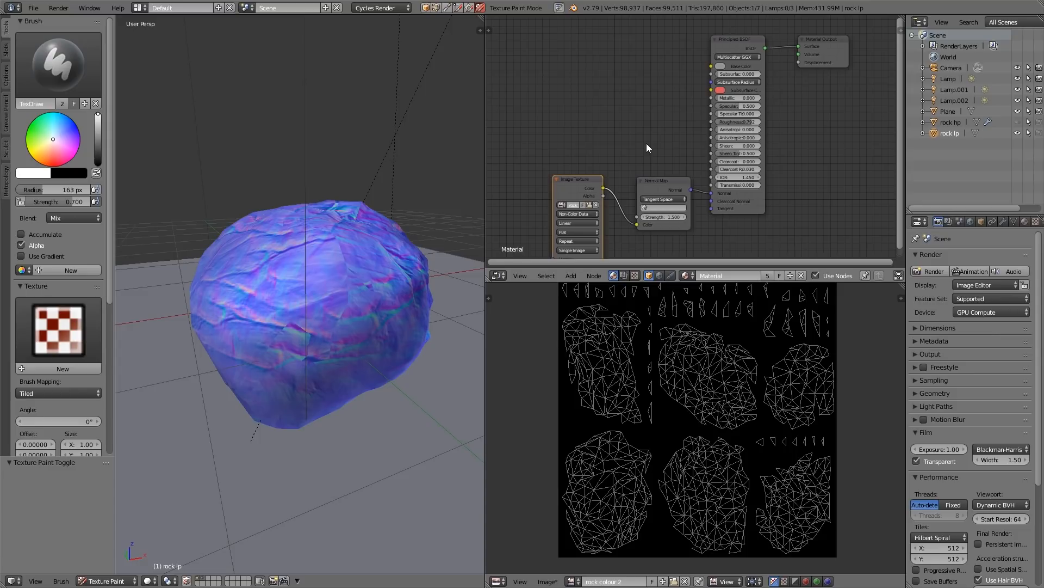
{"action": "mouse_move", "coordinate": [248, 396]}
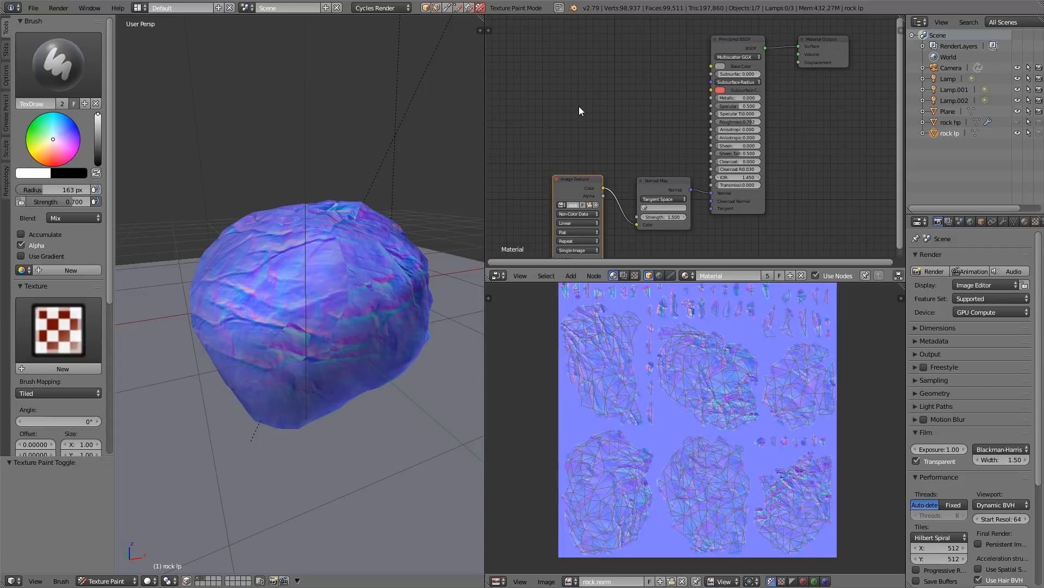
Add an Image Texture node to the rock material holding the rock colour 2 image.
{"action": "left_click", "coordinate": [592, 276]}
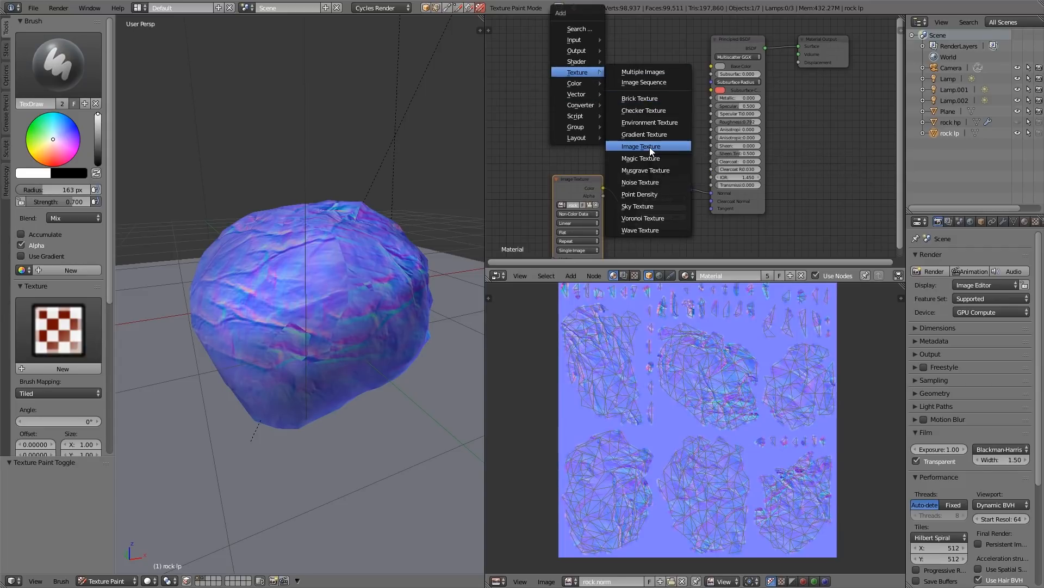
{"action": "left_click", "coordinate": [640, 146]}
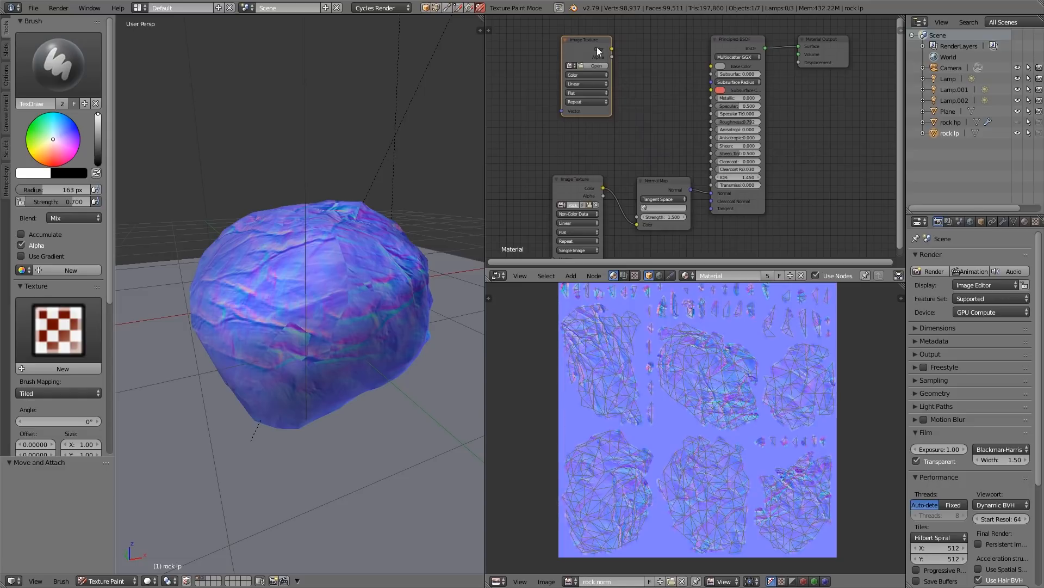
{"action": "left_click", "coordinate": [569, 56]}
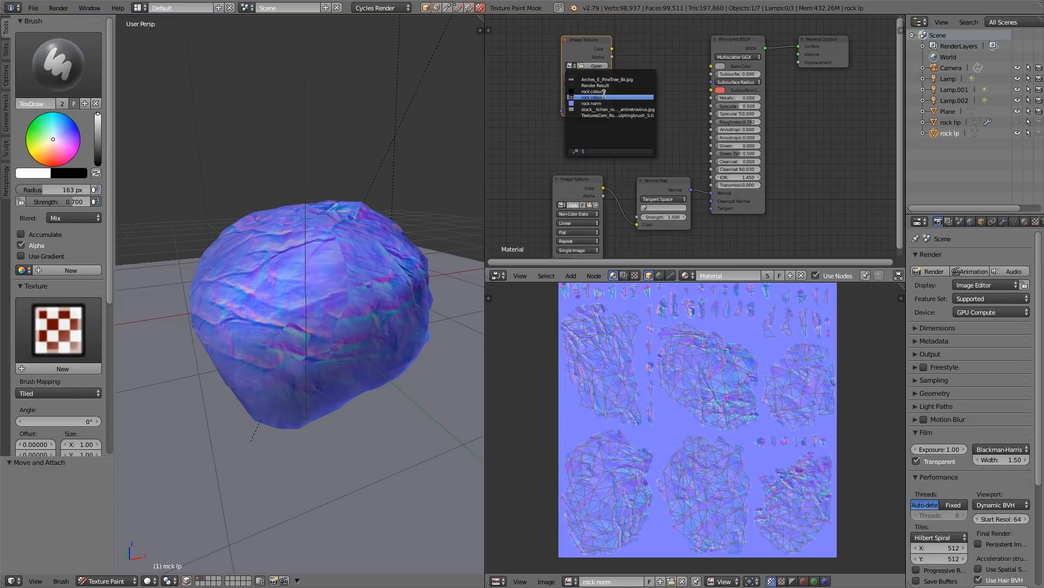
{"action": "left_click", "coordinate": [592, 97]}
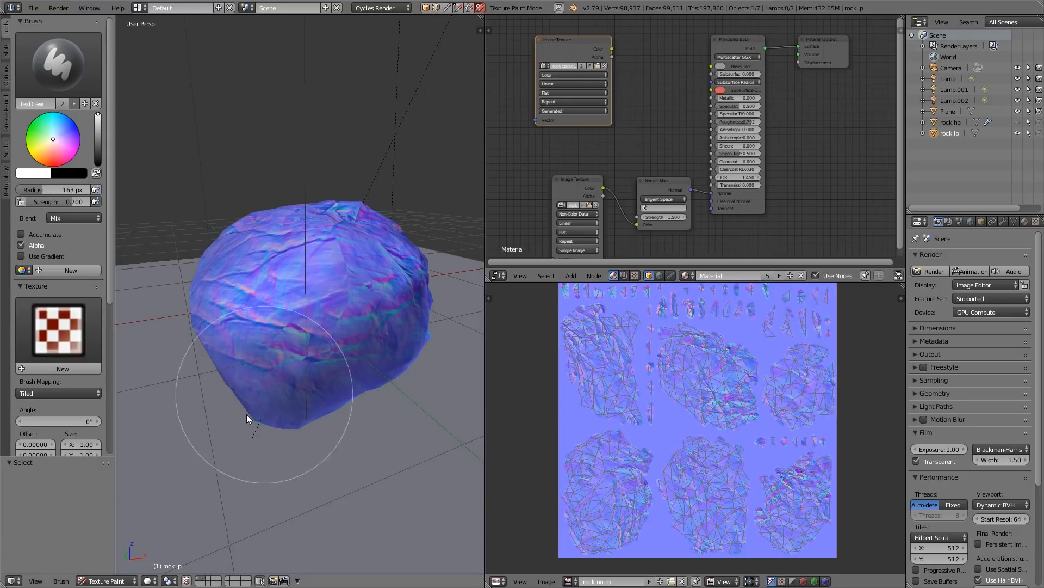
{"action": "mouse_move", "coordinate": [328, 304]}
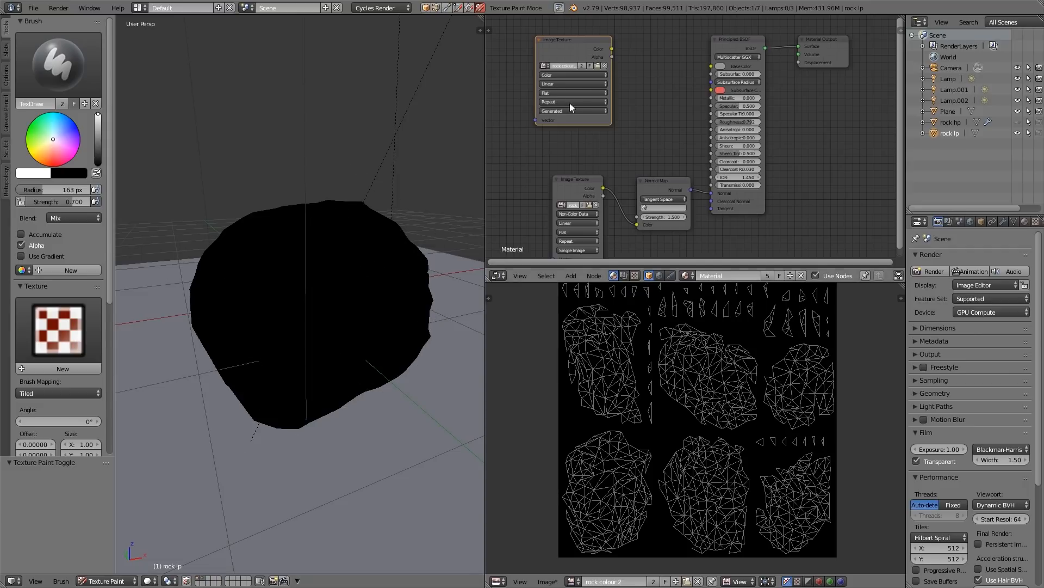
{"action": "mouse_move", "coordinate": [326, 396]}
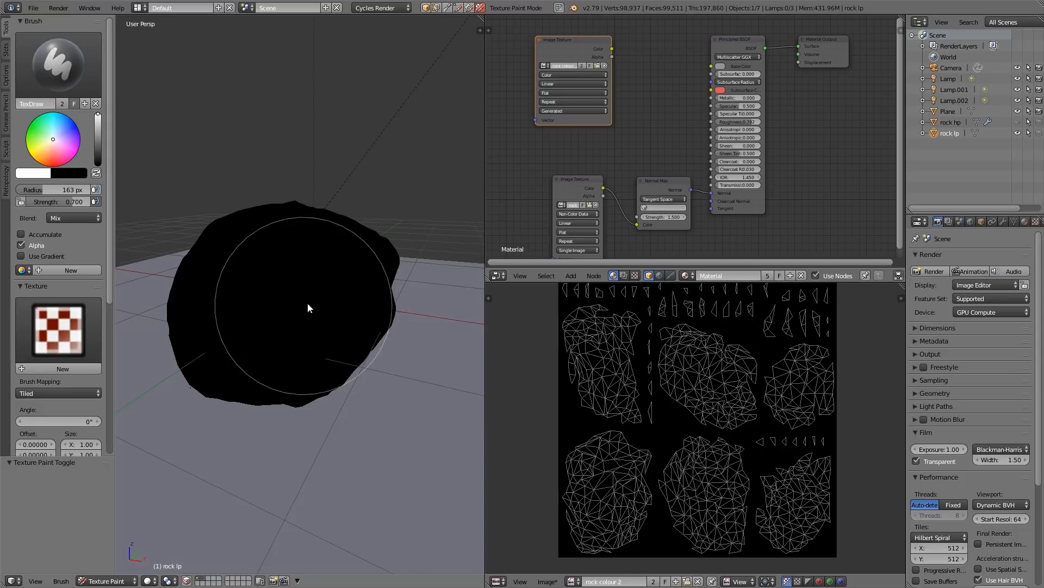
{"action": "mouse_move", "coordinate": [189, 338]}
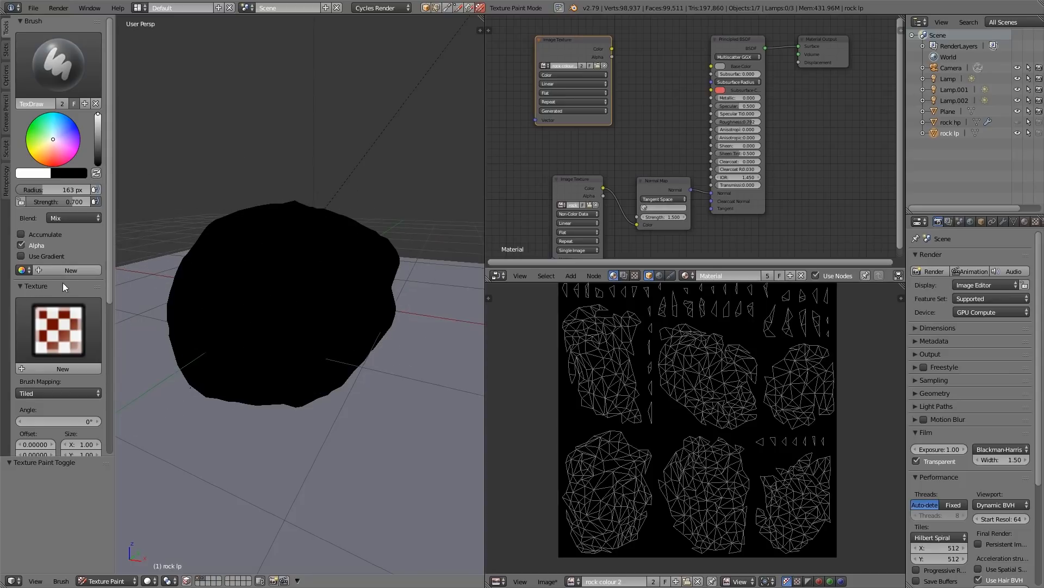
{"action": "mouse_move", "coordinate": [46, 287]}
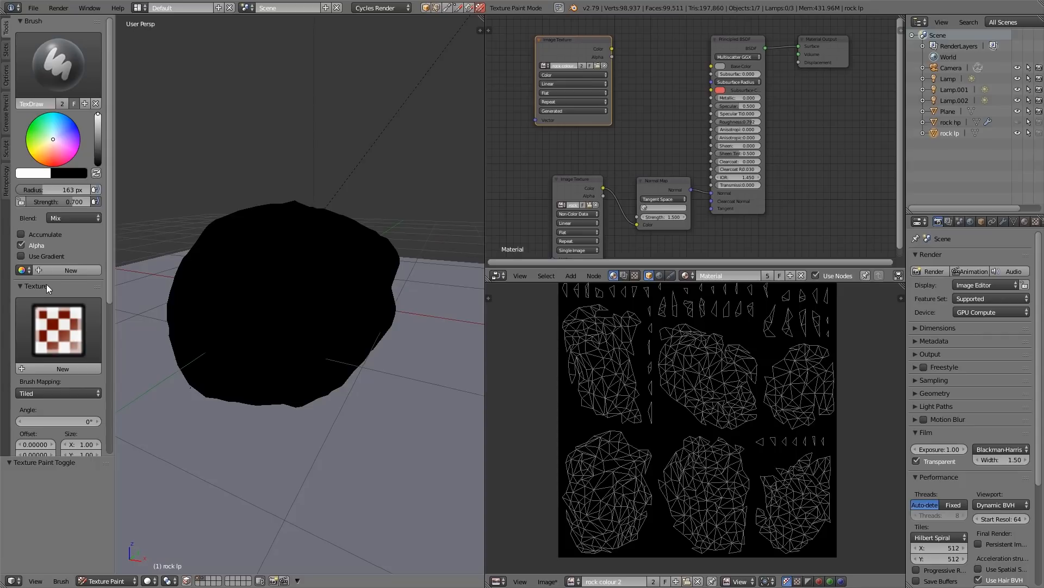
{"action": "mouse_move", "coordinate": [30, 348]}
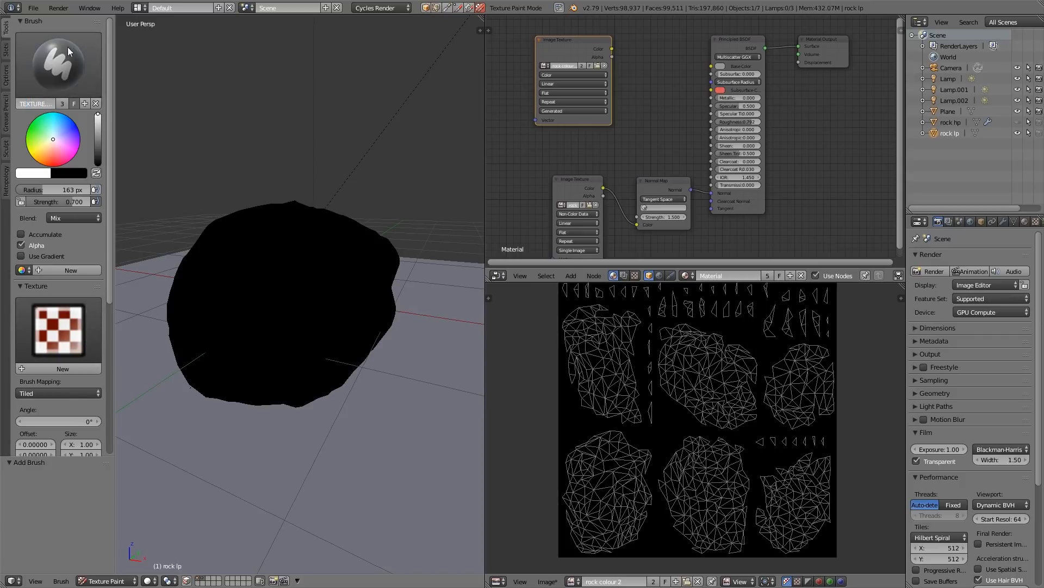
{"action": "mouse_move", "coordinate": [81, 325]}
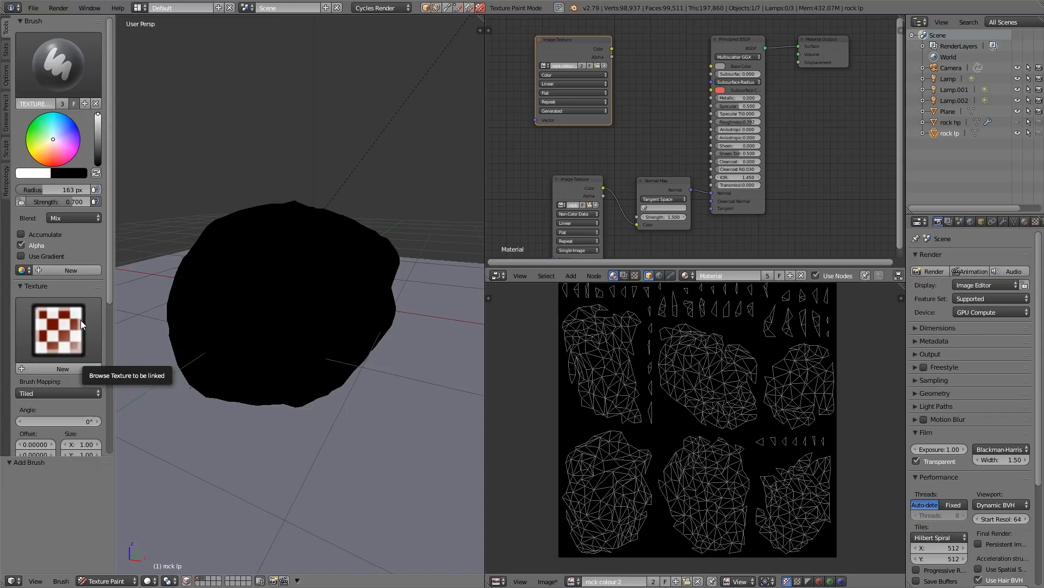
Give the brush a new image texture and start browsing for its image file.
{"action": "left_click", "coordinate": [50, 368]}
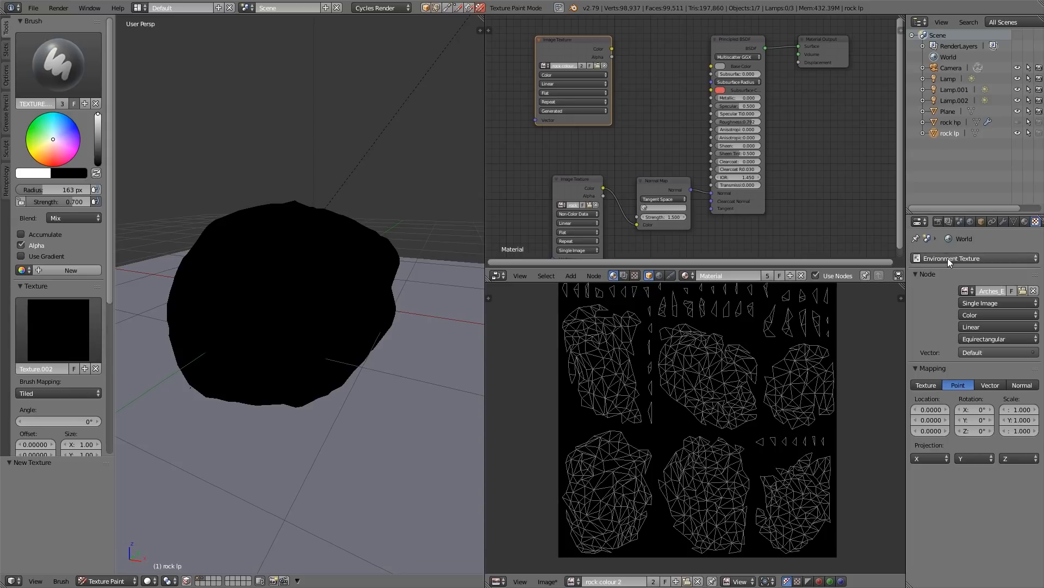
{"action": "left_click", "coordinate": [922, 258]}
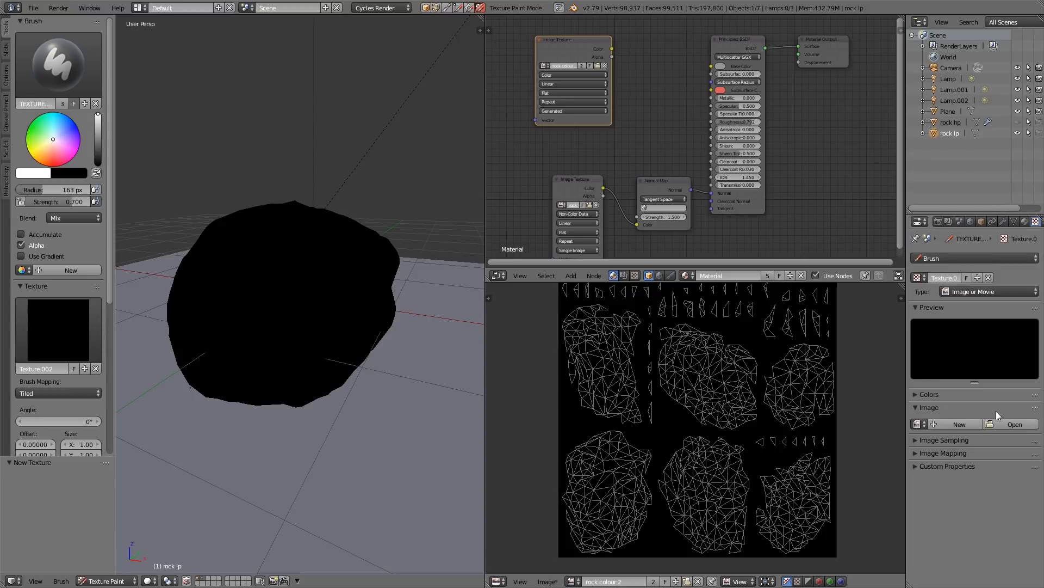
{"action": "left_click", "coordinate": [1014, 423]}
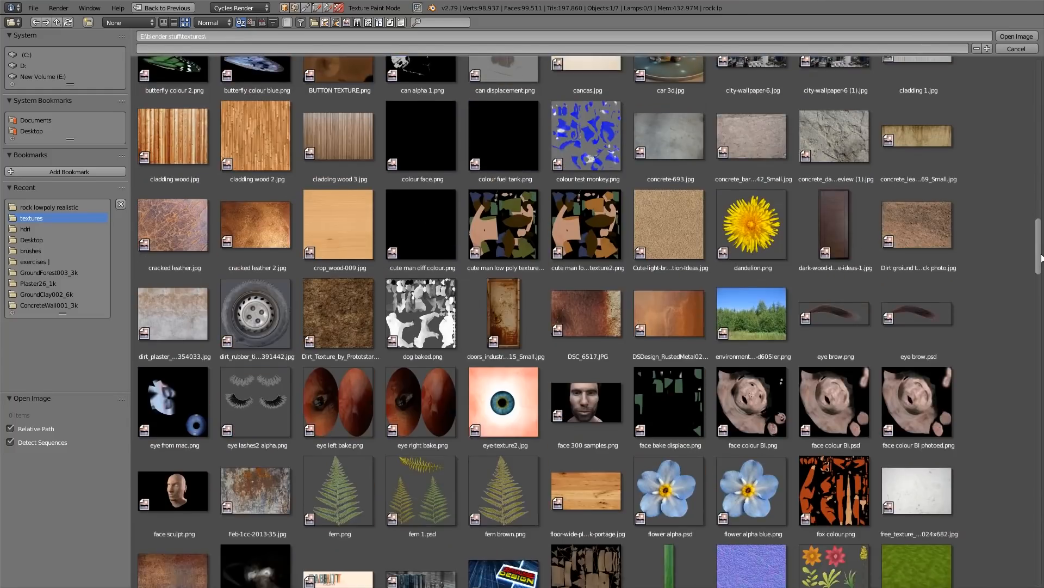
Scroll the file browser further through the textures folder toward the lichen rock photo.
{"action": "scroll", "scroll_direction": "down", "scroll_amount": 3}
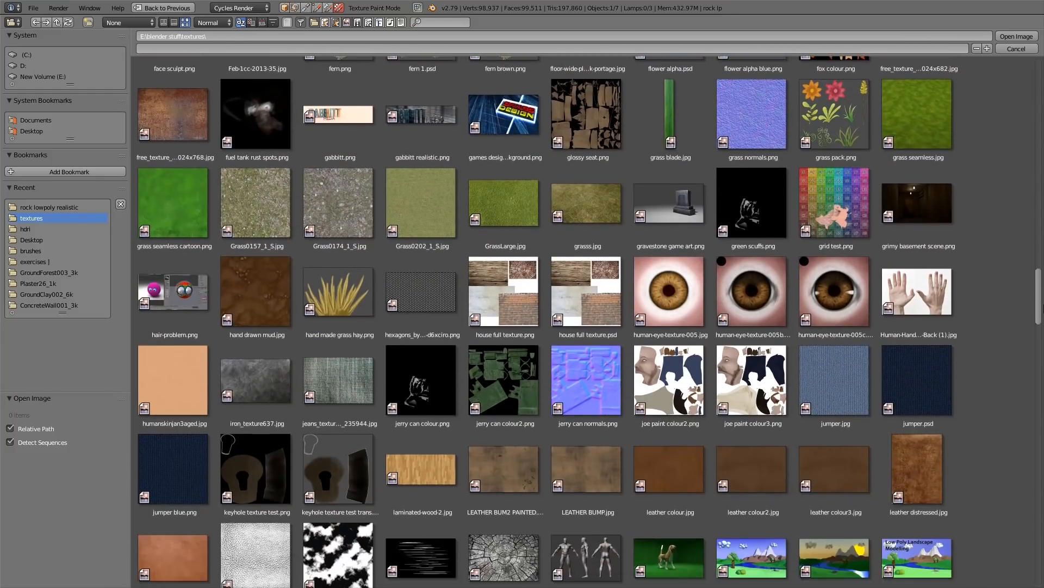
{"action": "scroll", "scroll_direction": "down", "scroll_amount": 3}
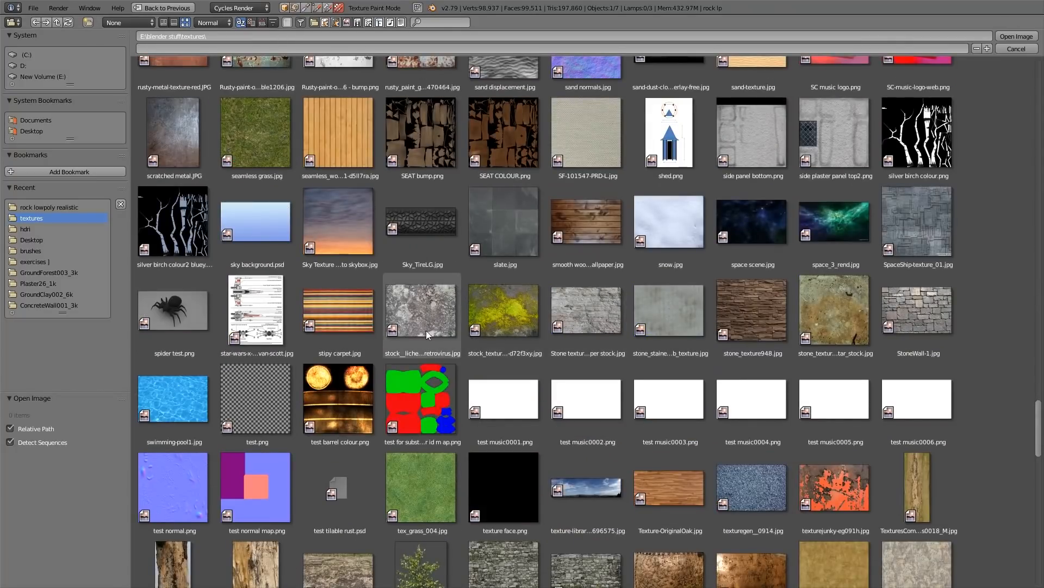
{"action": "mouse_move", "coordinate": [426, 320]}
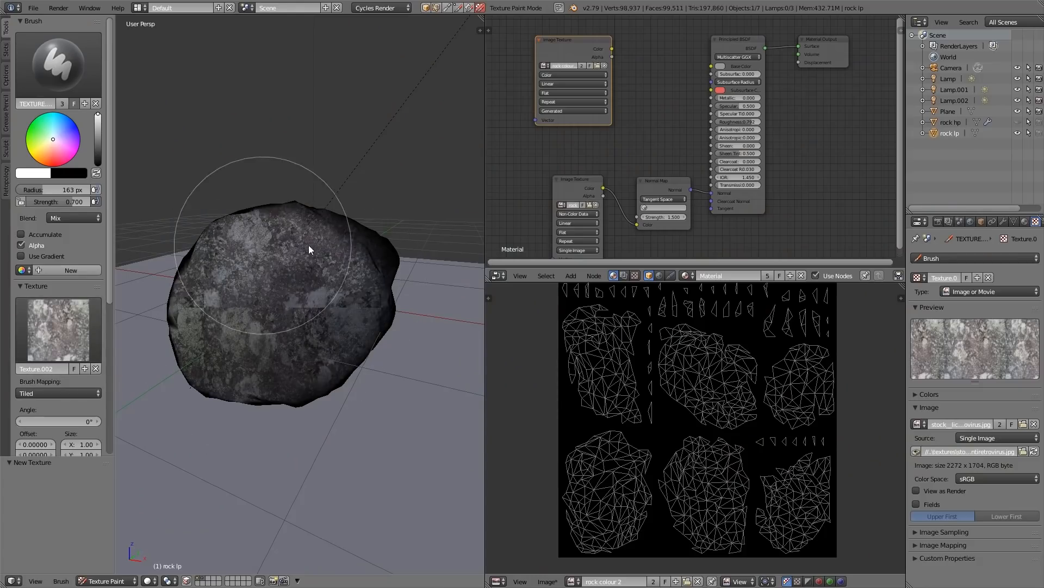
Switch the photo brush texture to Stencil mapping after a first paint stroke.
{"action": "left_click_drag", "start_coordinate": [308, 250], "coordinate": [308, 303]}
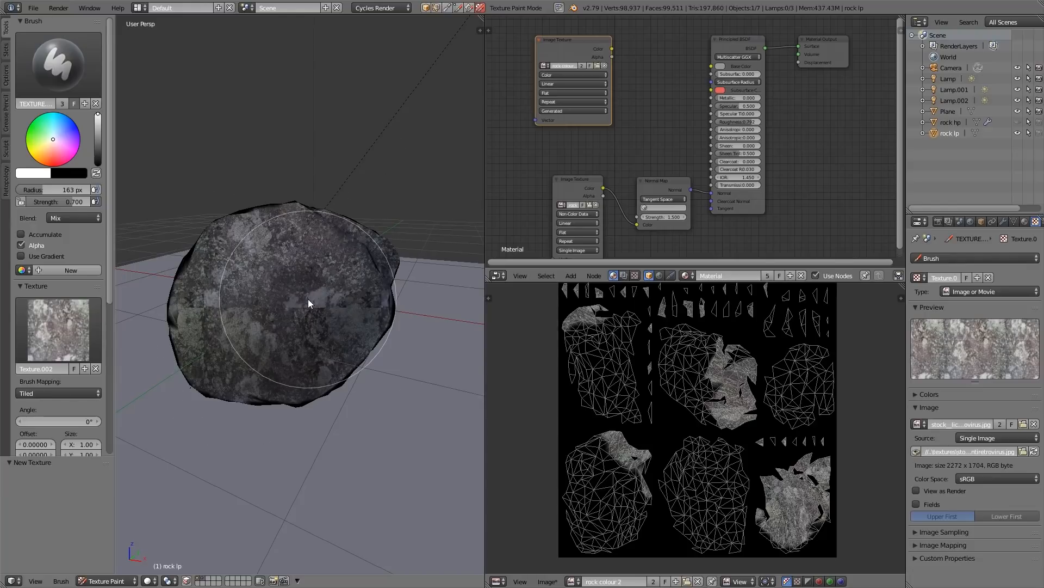
{"action": "mouse_move", "coordinate": [222, 312]}
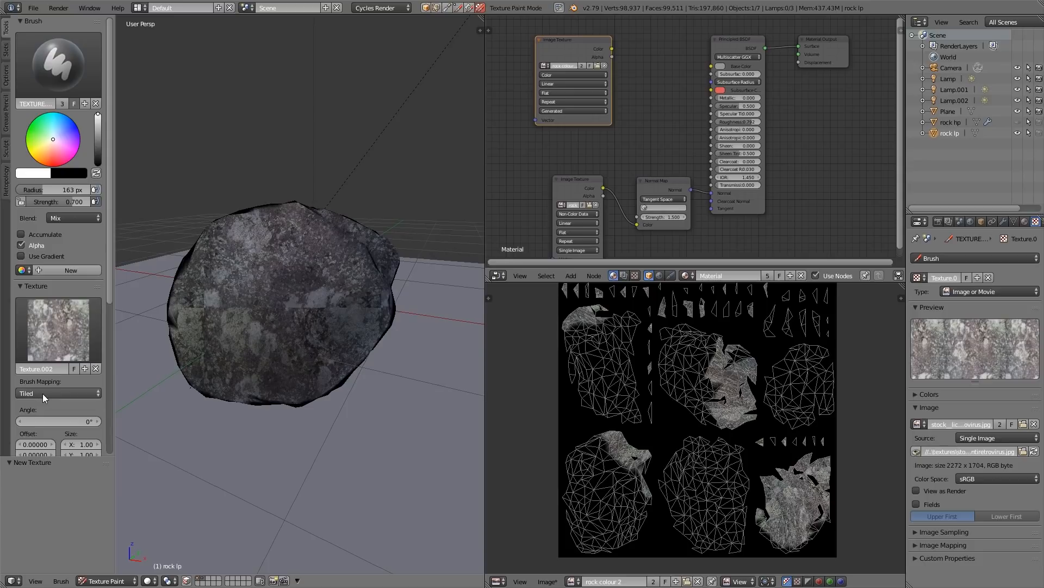
{"action": "left_click", "coordinate": [57, 393]}
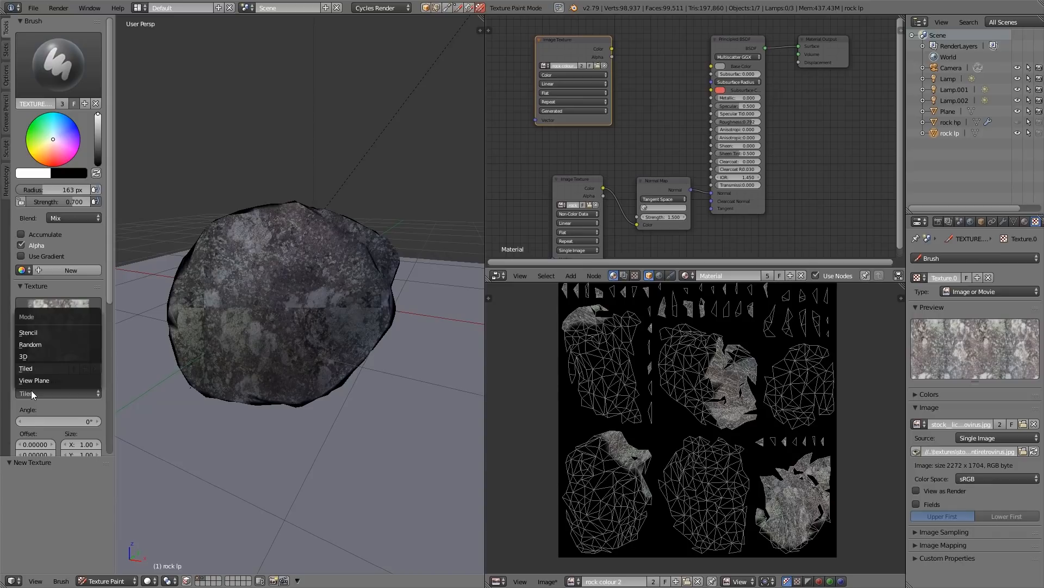
{"action": "mouse_move", "coordinate": [30, 333]}
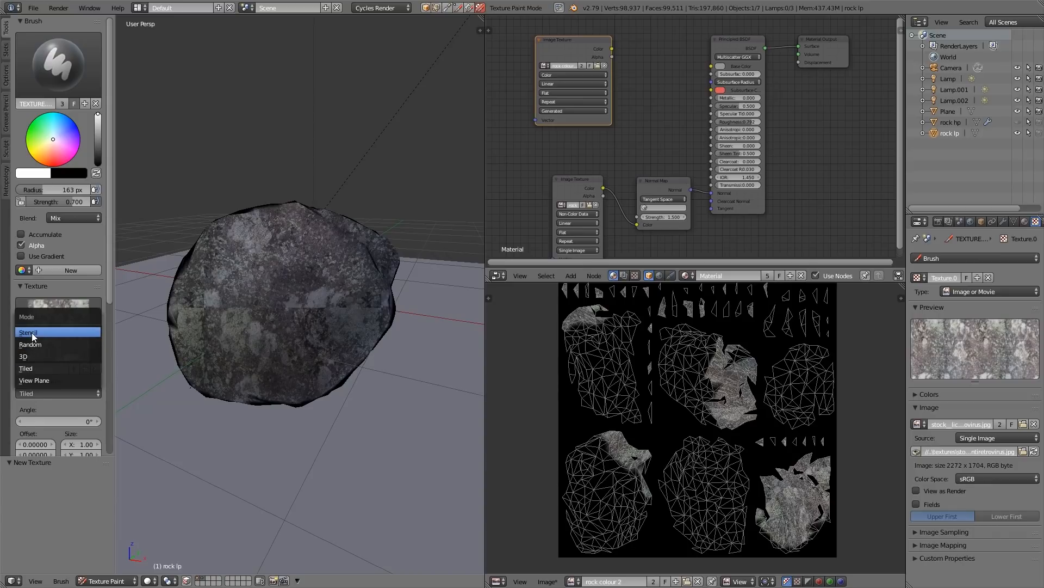
{"action": "left_click", "coordinate": [28, 332]}
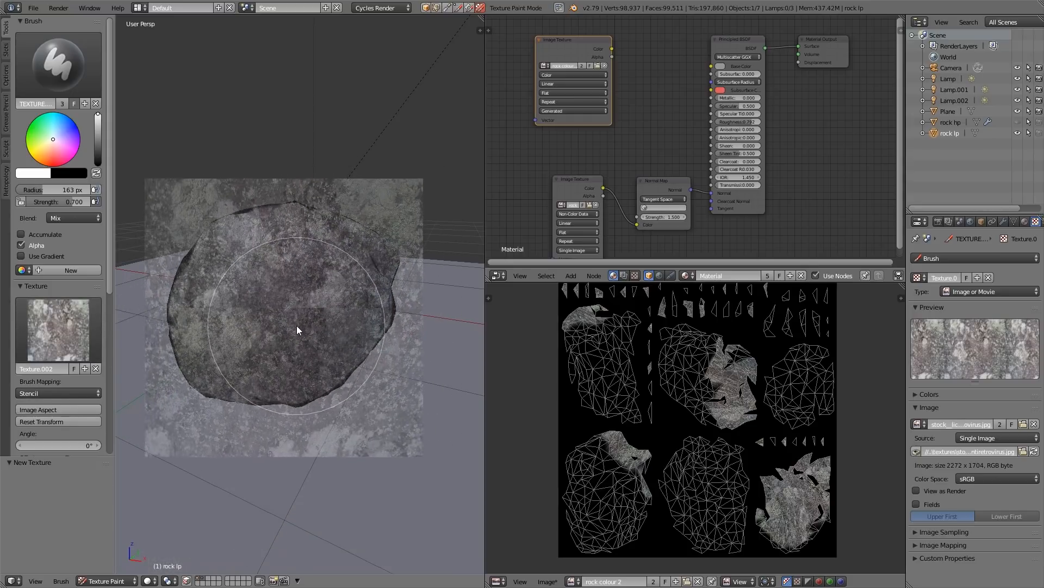
Stamp and paint the lichen photo stencil across the rock's front and visible faces.
{"action": "left_click", "coordinate": [300, 326]}
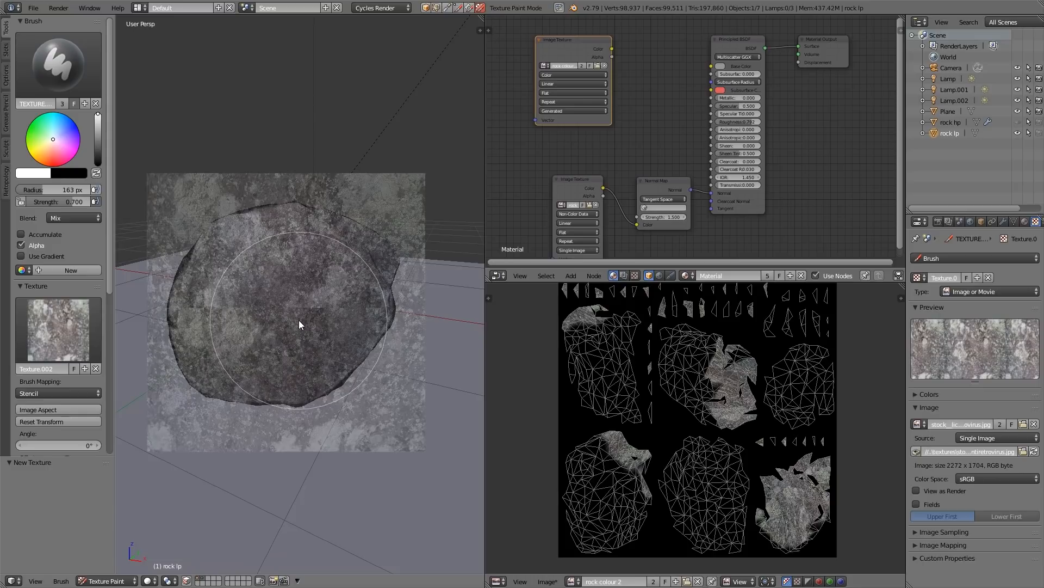
{"action": "left_click_drag", "start_coordinate": [300, 325], "coordinate": [231, 370]}
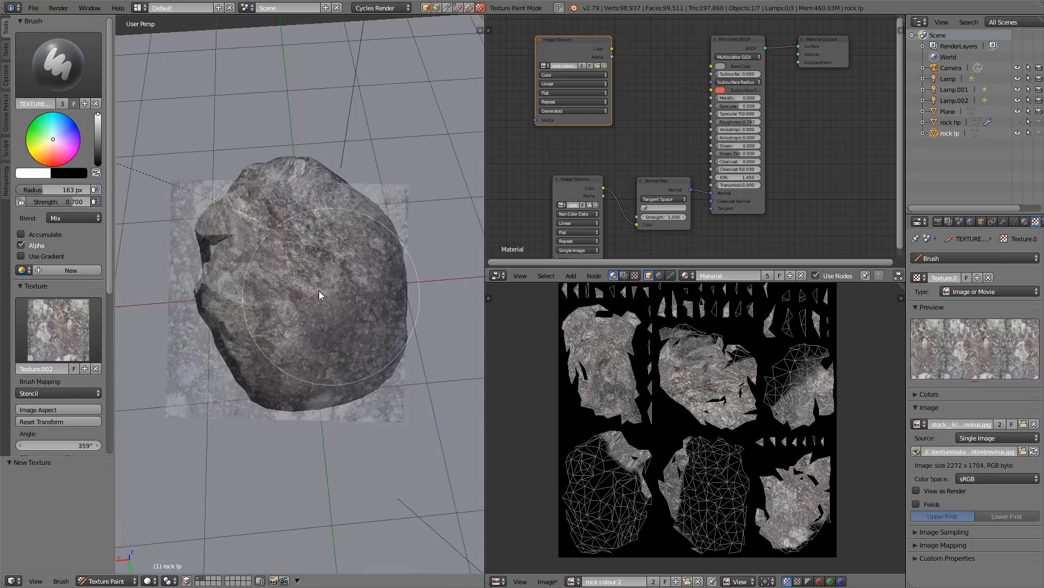
{"action": "left_click_drag", "start_coordinate": [320, 295], "coordinate": [352, 339]}
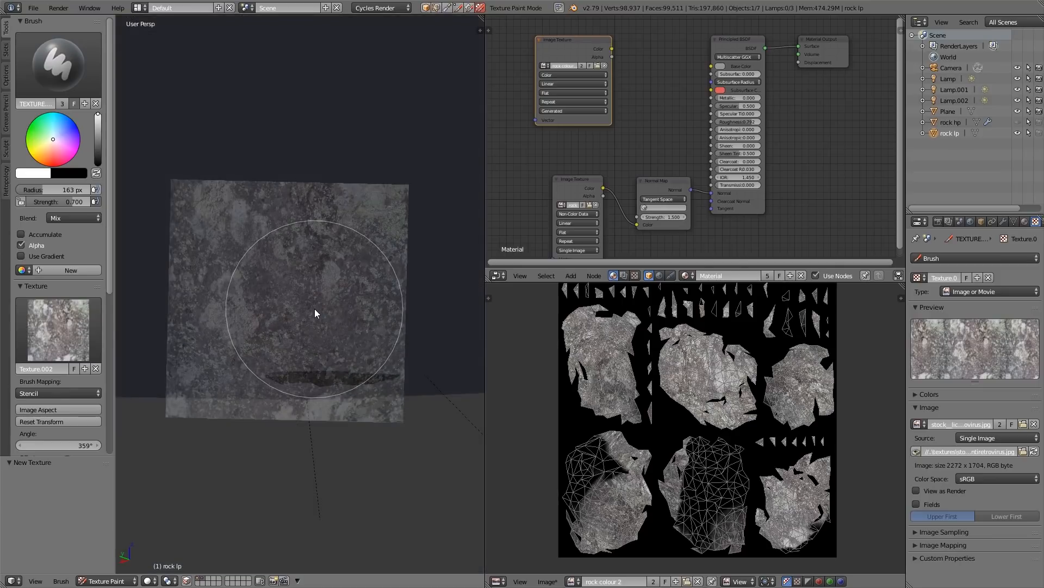
{"action": "left_click_drag", "start_coordinate": [317, 313], "coordinate": [323, 328]}
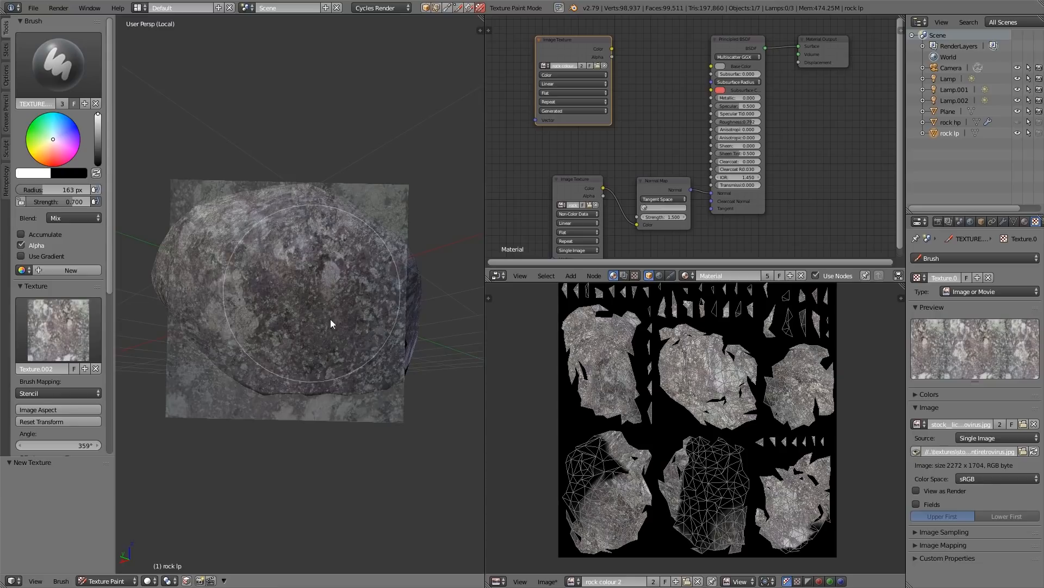
Stencil-paint the lichen photo over the rock's side and upper faces from several angles.
{"action": "left_click_drag", "start_coordinate": [333, 324], "coordinate": [320, 330]}
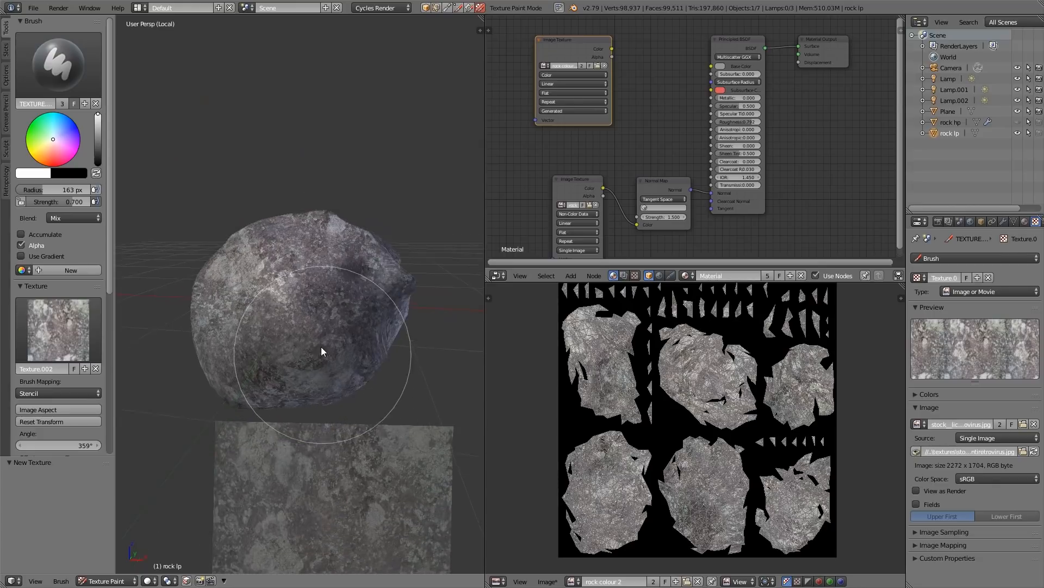
{"action": "left_click_drag", "start_coordinate": [323, 351], "coordinate": [345, 238]}
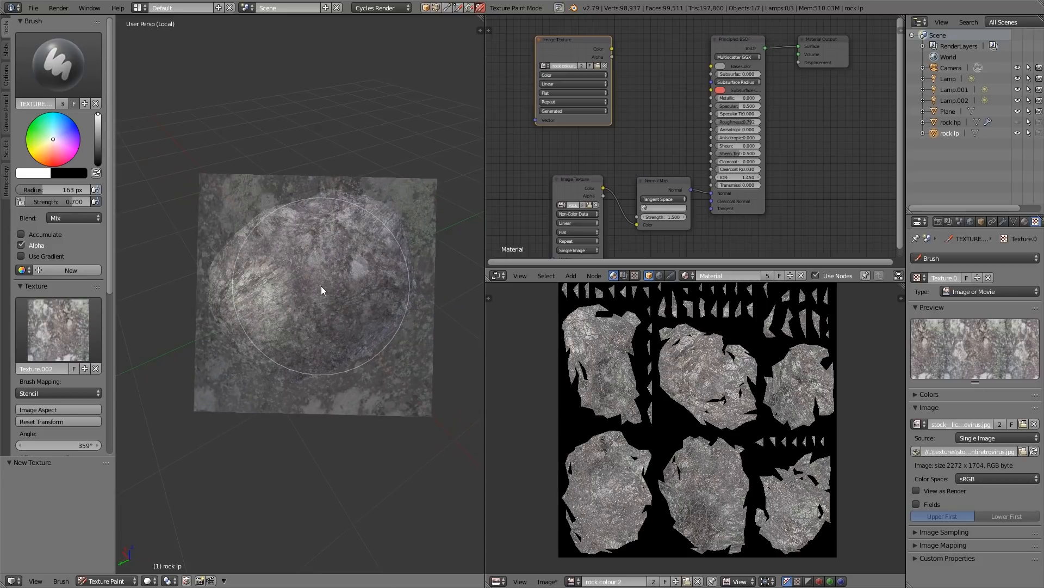
{"action": "left_click_drag", "start_coordinate": [323, 289], "coordinate": [299, 291]}
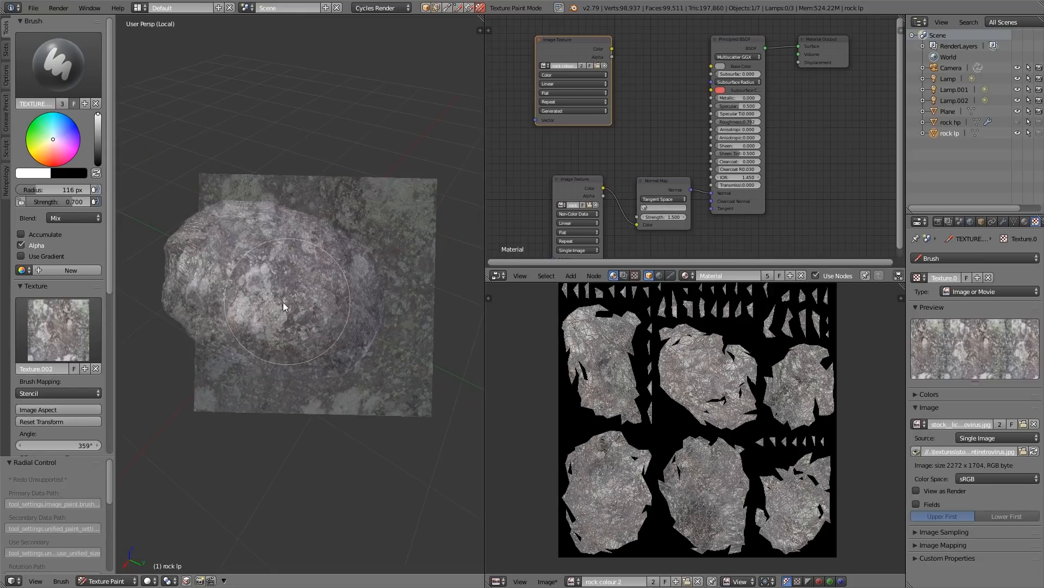
Paint lichen texture over the rock's centre and lower bare areas.
{"action": "left_click_drag", "start_coordinate": [283, 306], "coordinate": [326, 279]}
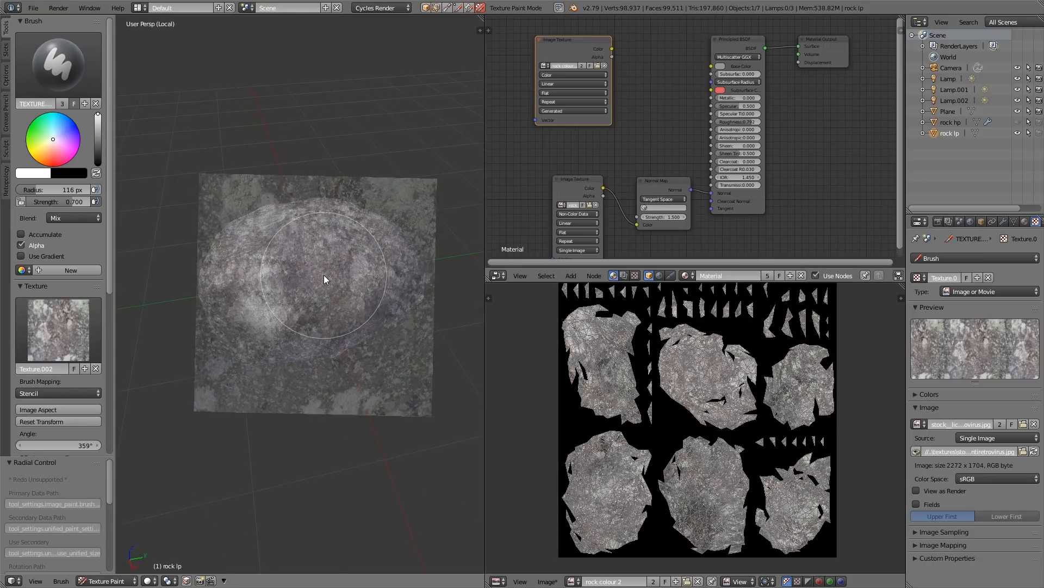
{"action": "mouse_move", "coordinate": [307, 283]}
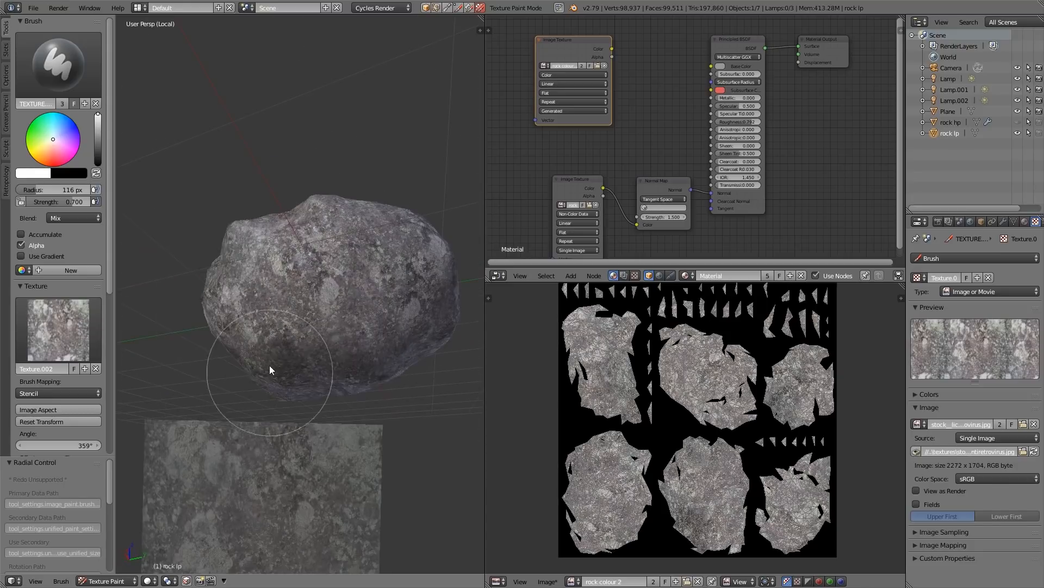
{"action": "left_click_drag", "start_coordinate": [270, 370], "coordinate": [322, 340]}
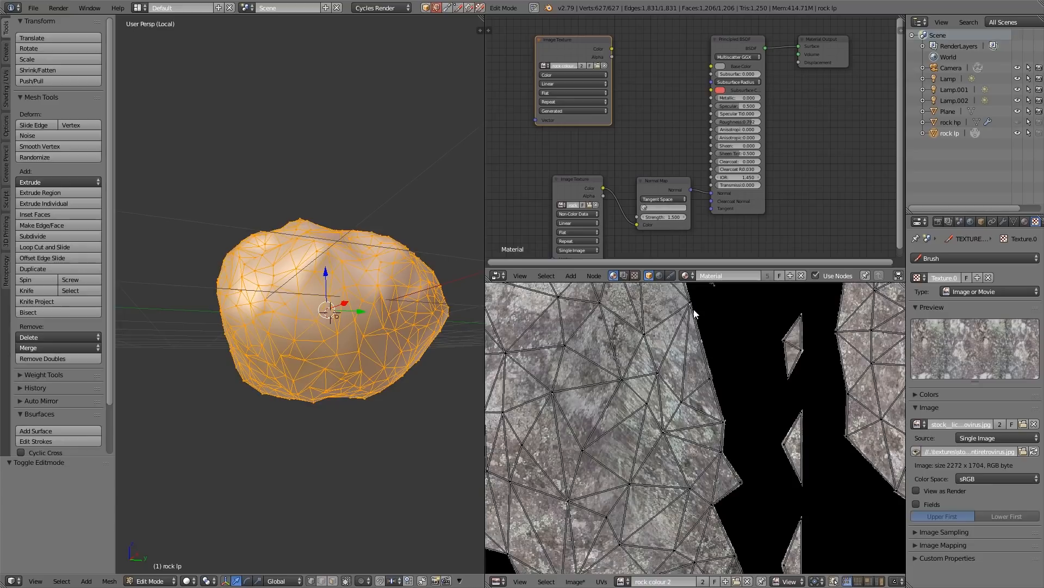
{"action": "mouse_move", "coordinate": [721, 400]}
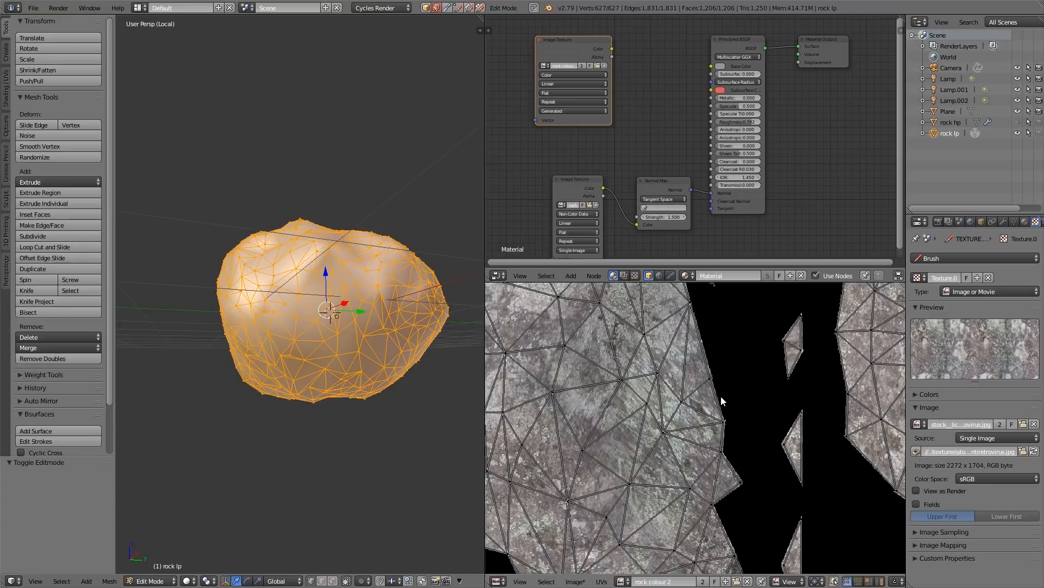
{"action": "mouse_move", "coordinate": [689, 312]}
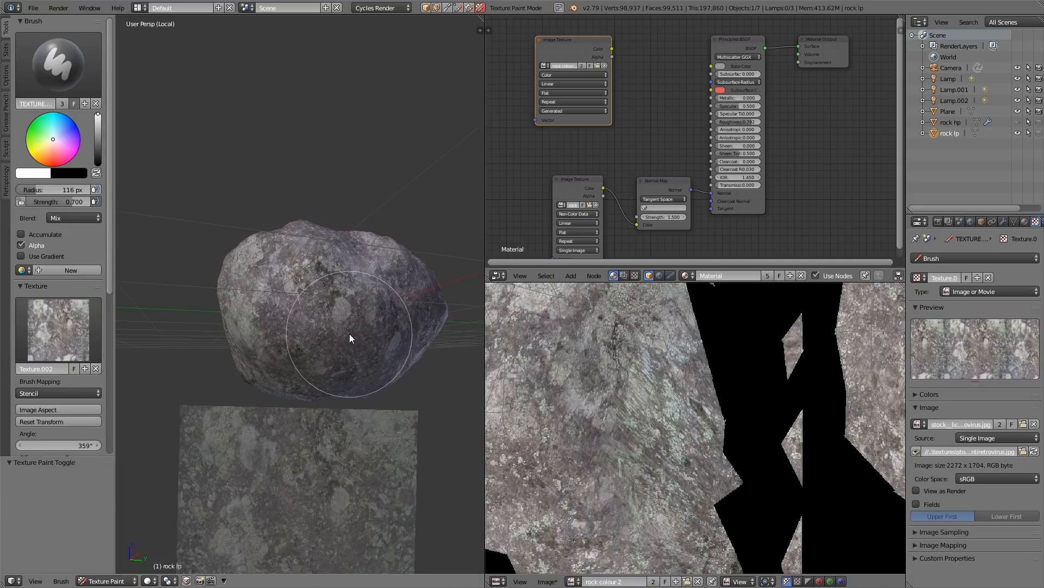
{"action": "mouse_move", "coordinate": [260, 290]}
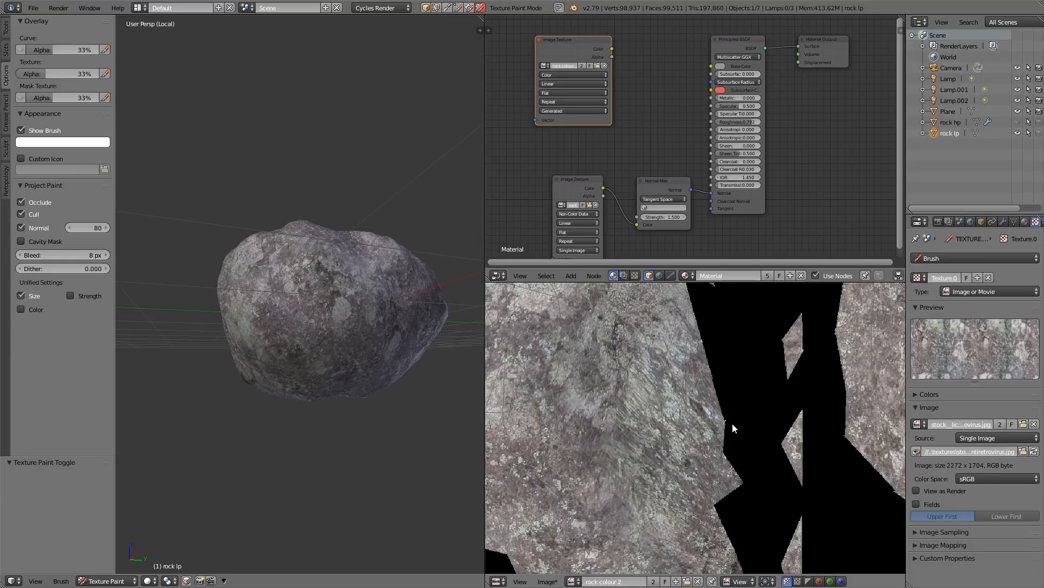
{"action": "mouse_move", "coordinate": [728, 443]}
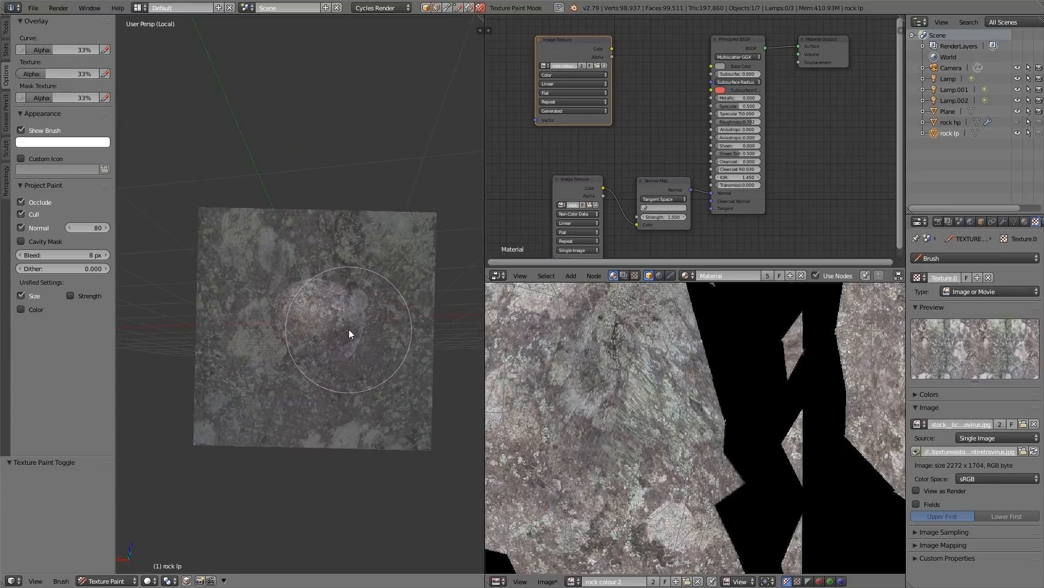
{"action": "mouse_move", "coordinate": [338, 326]}
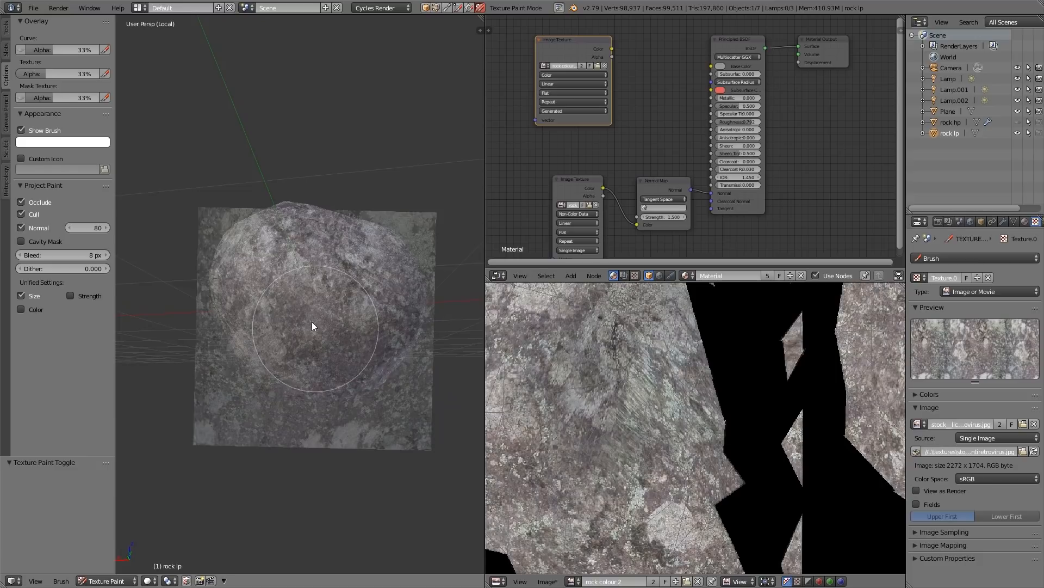
{"action": "mouse_move", "coordinate": [338, 325]}
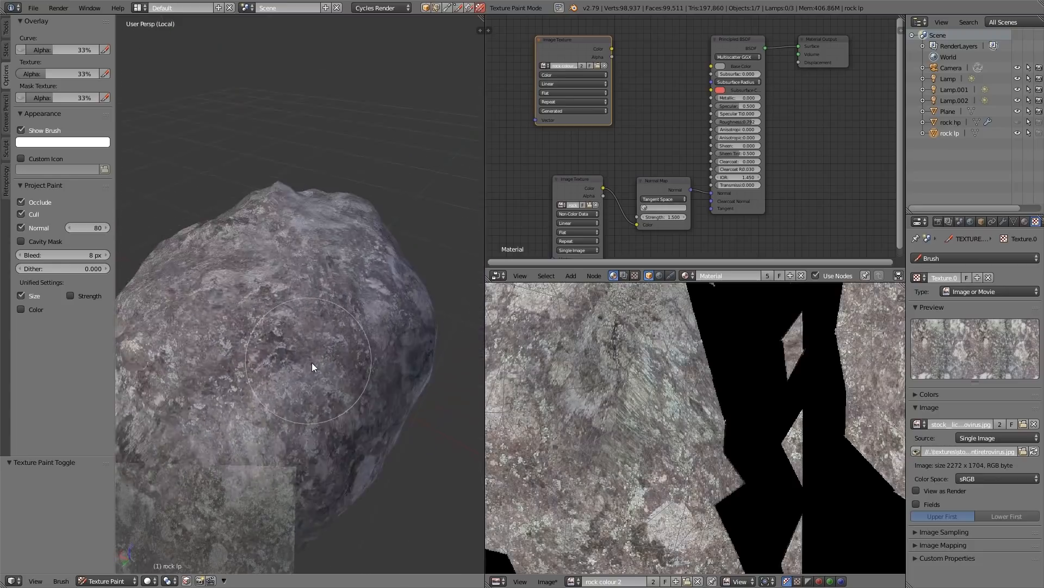
Turn the rock to another side and paint lichen texture onto that surface.
{"action": "left_click_drag", "start_coordinate": [313, 367], "coordinate": [327, 345]}
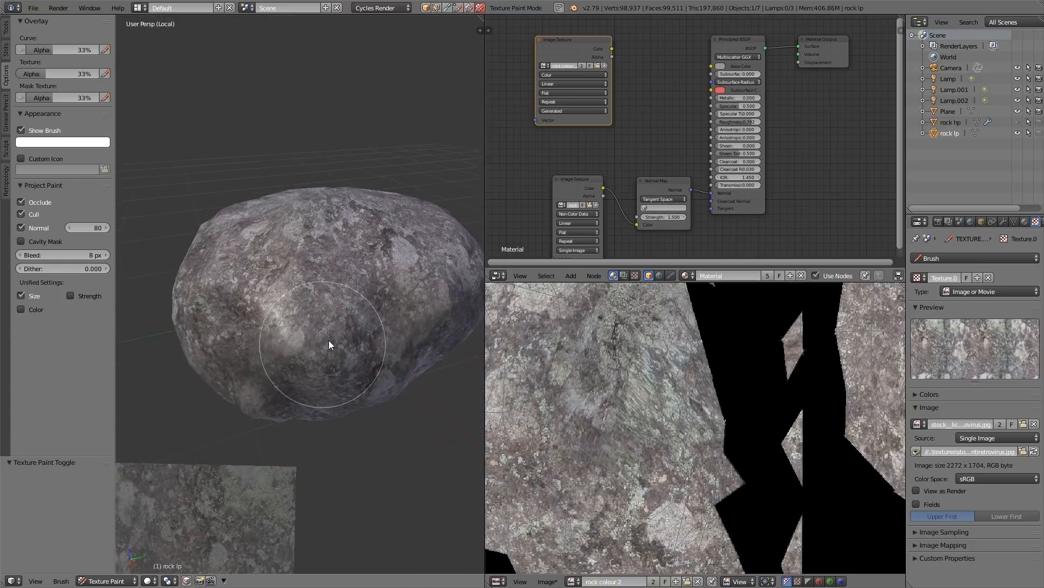
{"action": "left_click_drag", "start_coordinate": [327, 345], "coordinate": [300, 342]}
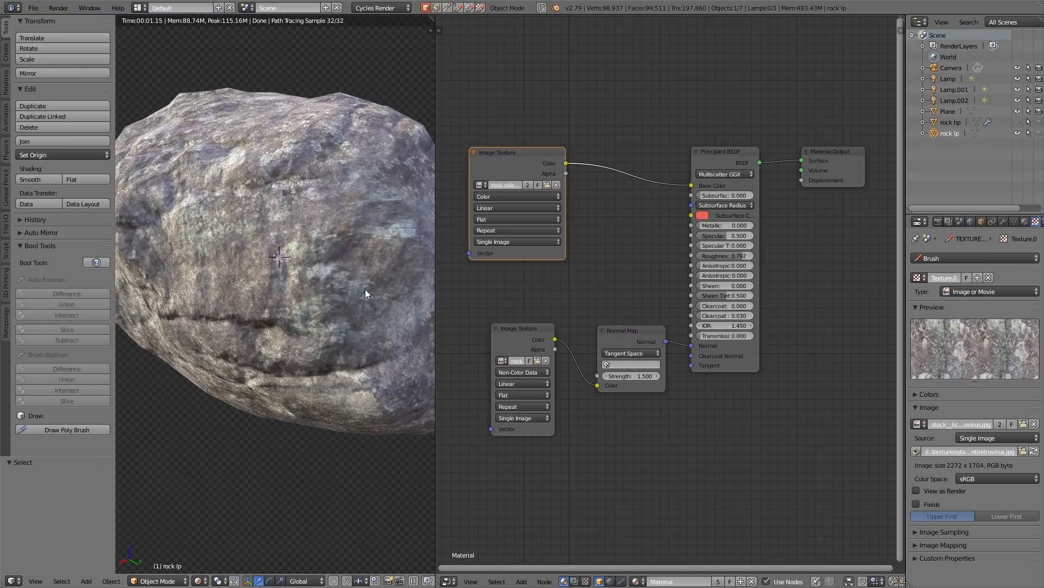
{"action": "mouse_move", "coordinate": [221, 233]}
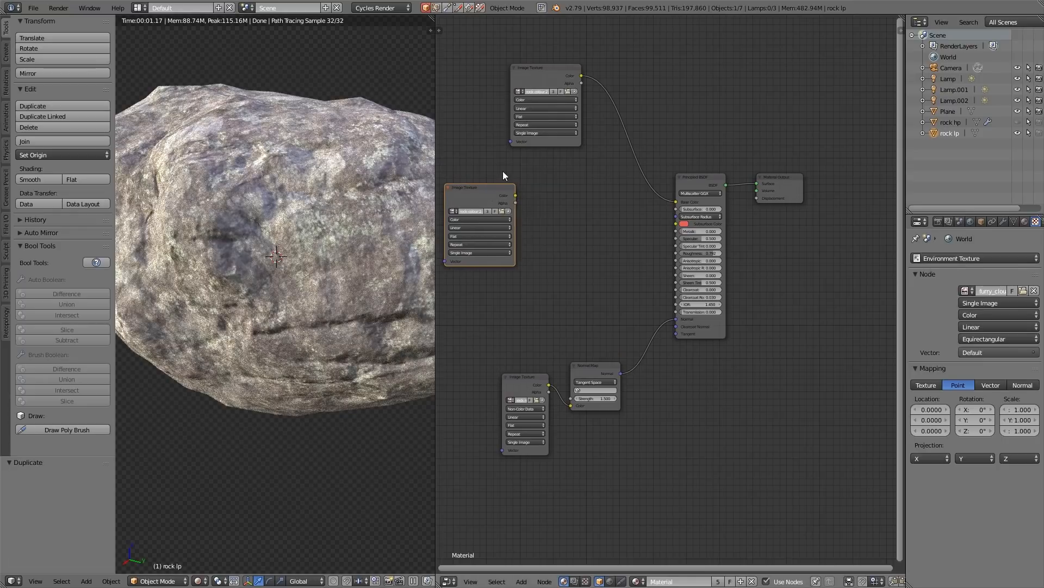
{"action": "mouse_move", "coordinate": [663, 251]}
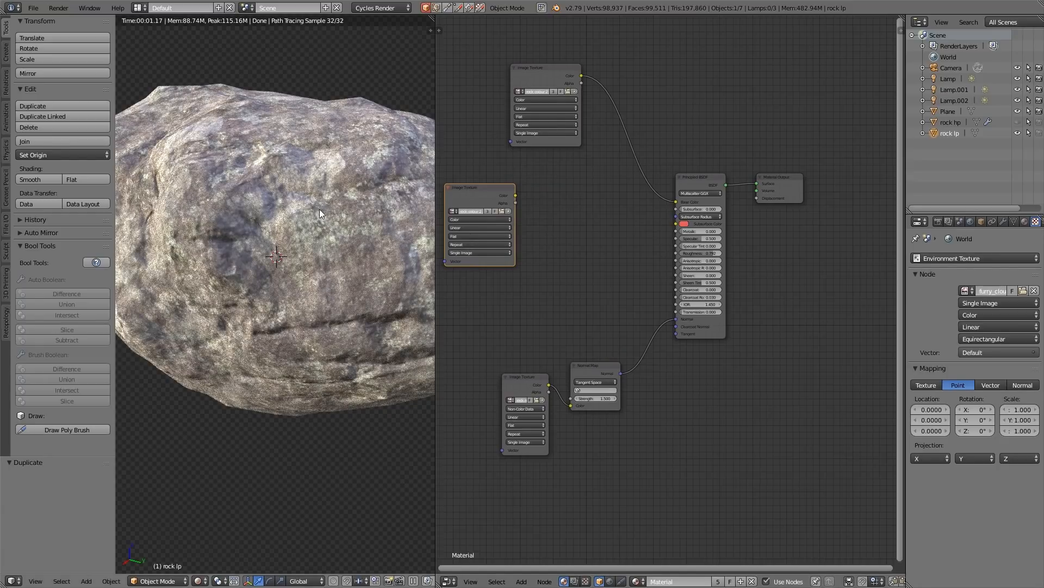
{"action": "mouse_move", "coordinate": [553, 314]}
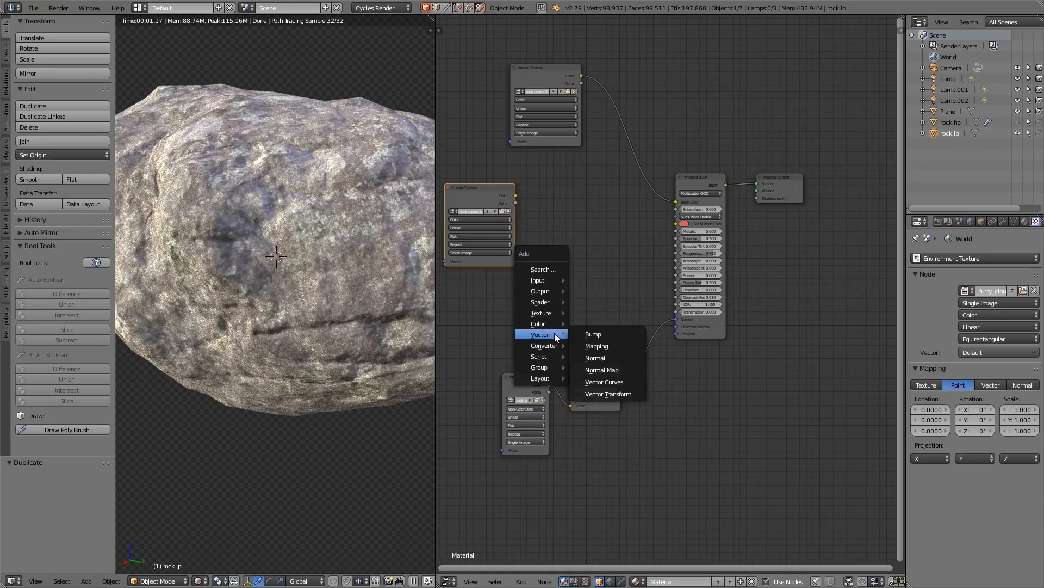
Insert a Bump node on the Normal link with the copied texture's colour driving Height.
{"action": "left_click", "coordinate": [592, 334]}
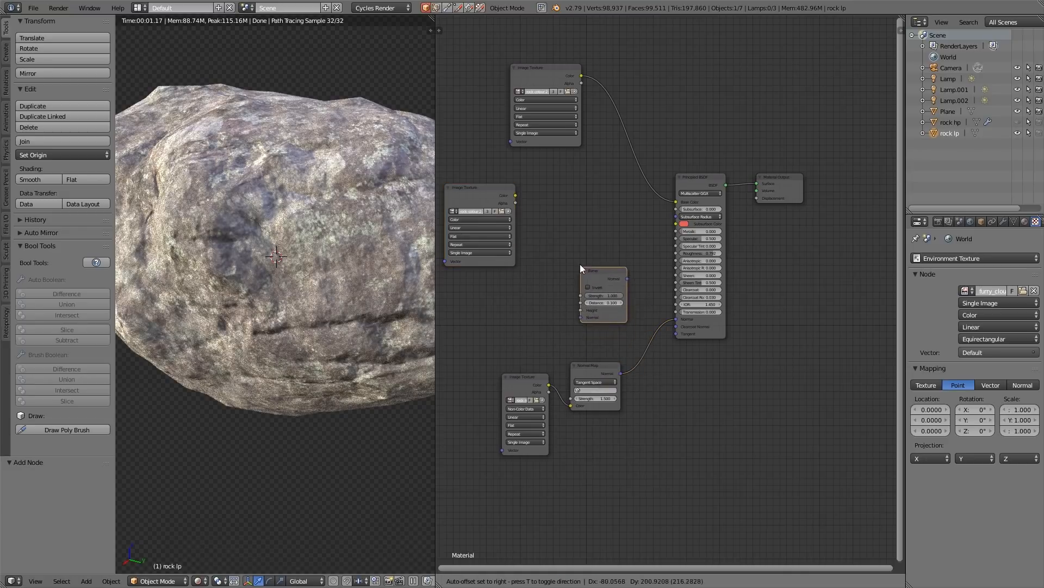
{"action": "left_click_drag", "start_coordinate": [592, 270], "coordinate": [648, 333]}
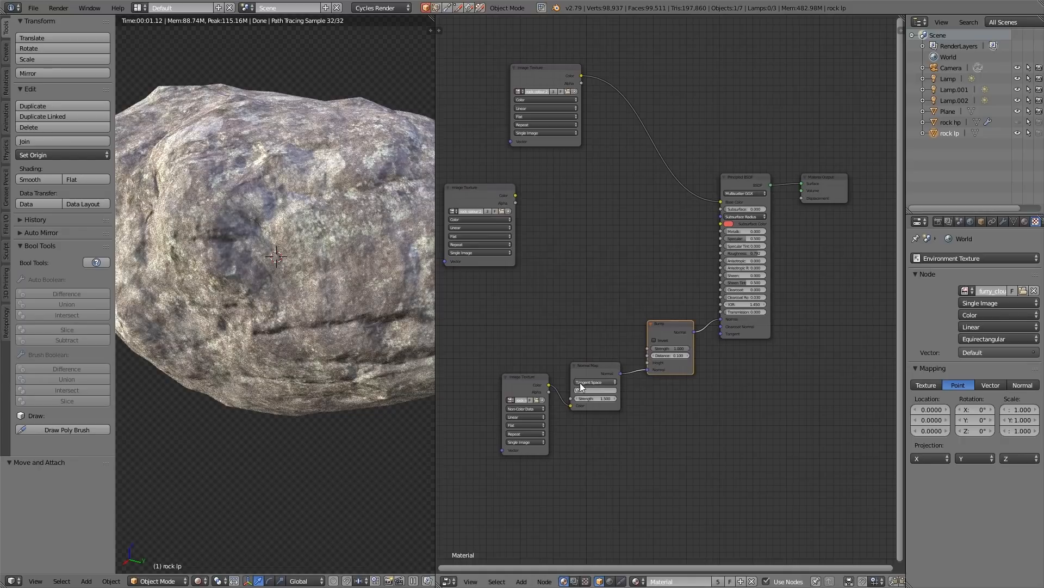
{"action": "left_click_drag", "start_coordinate": [512, 195], "coordinate": [637, 217]}
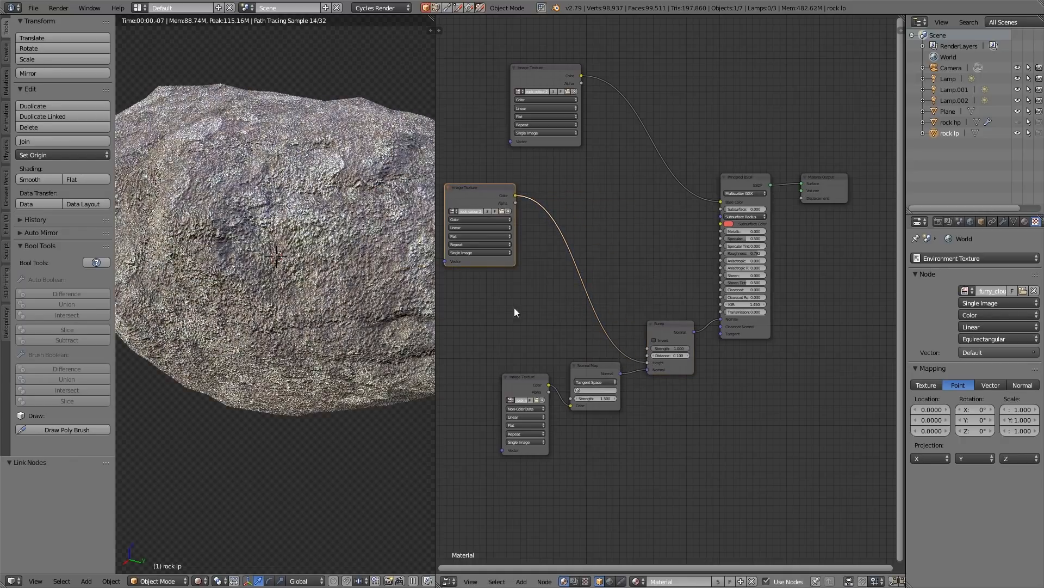
{"action": "mouse_move", "coordinate": [656, 283]}
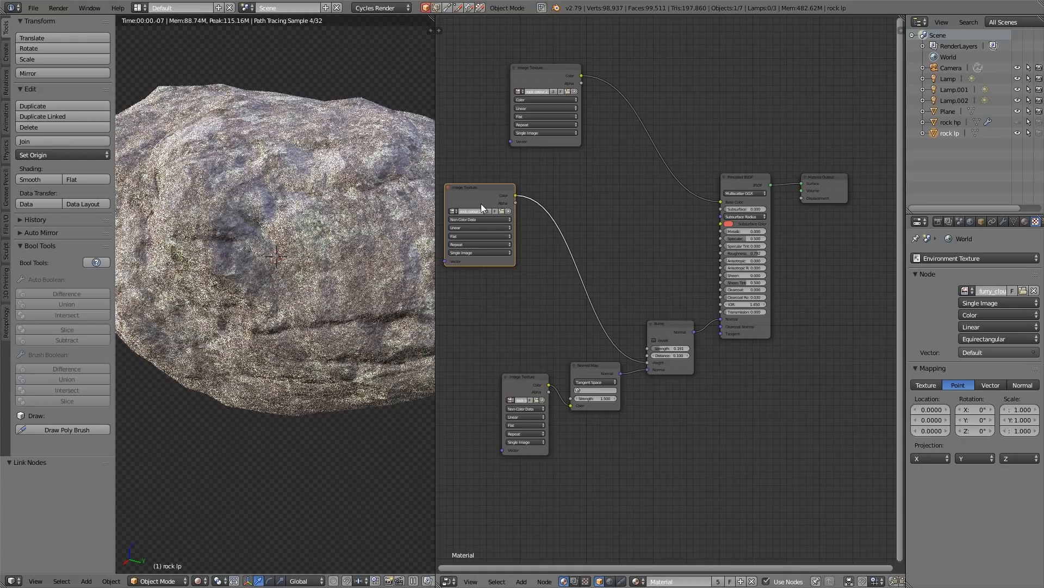
{"action": "mouse_move", "coordinate": [489, 219]}
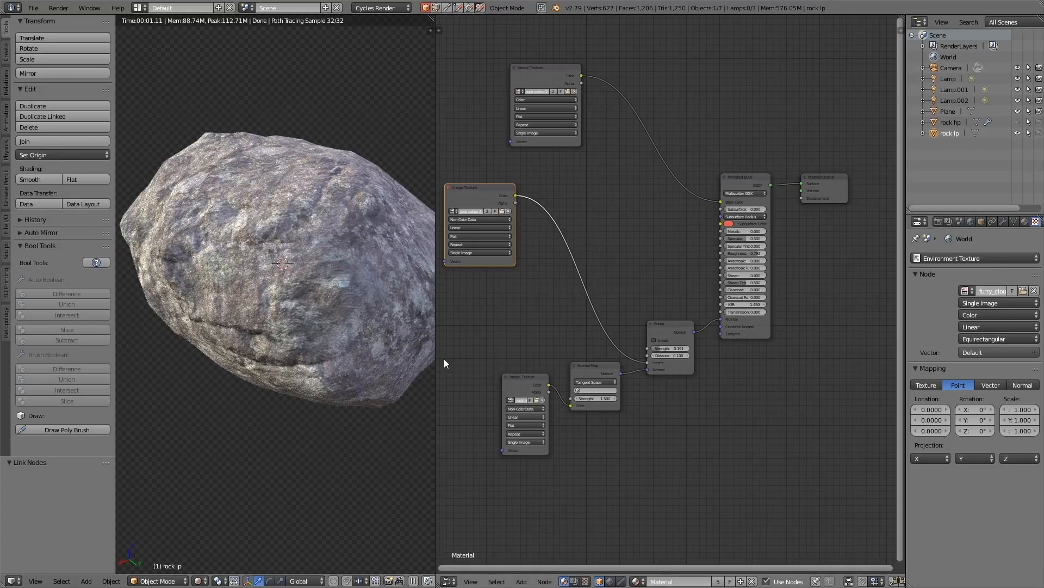
{"action": "mouse_move", "coordinate": [319, 337]}
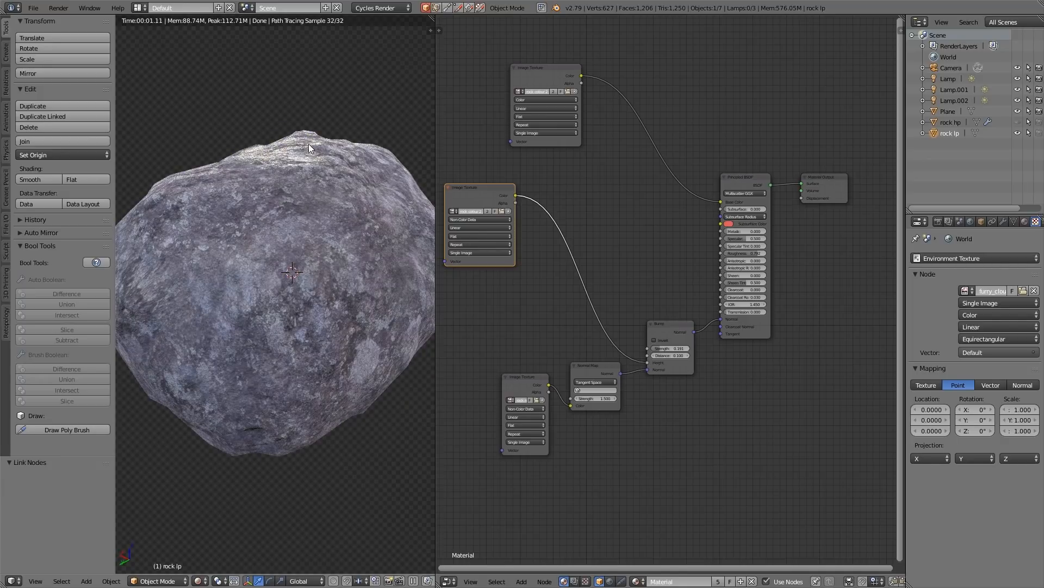
{"action": "mouse_move", "coordinate": [301, 280]}
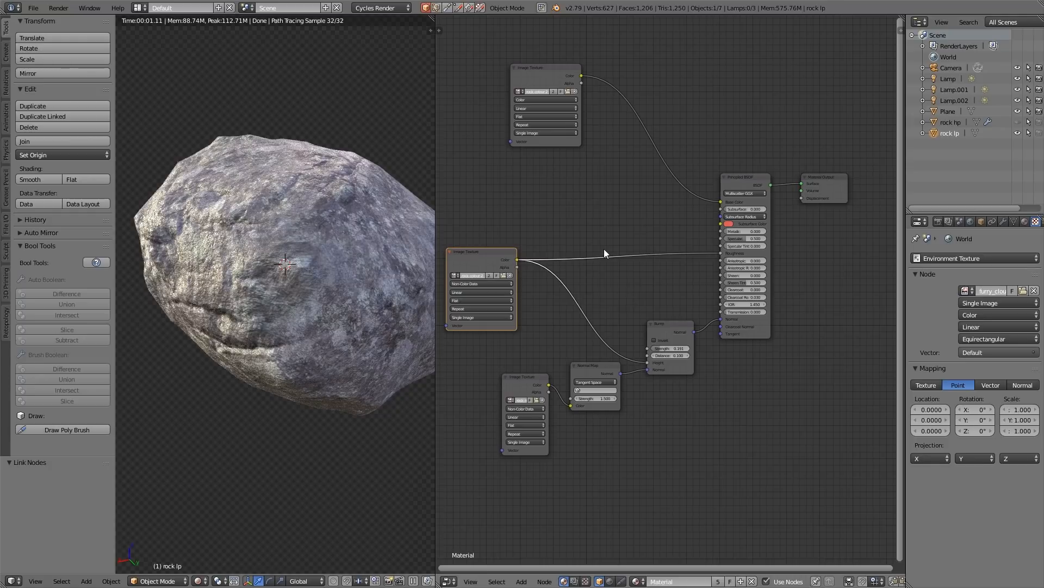
{"action": "mouse_move", "coordinate": [627, 272]}
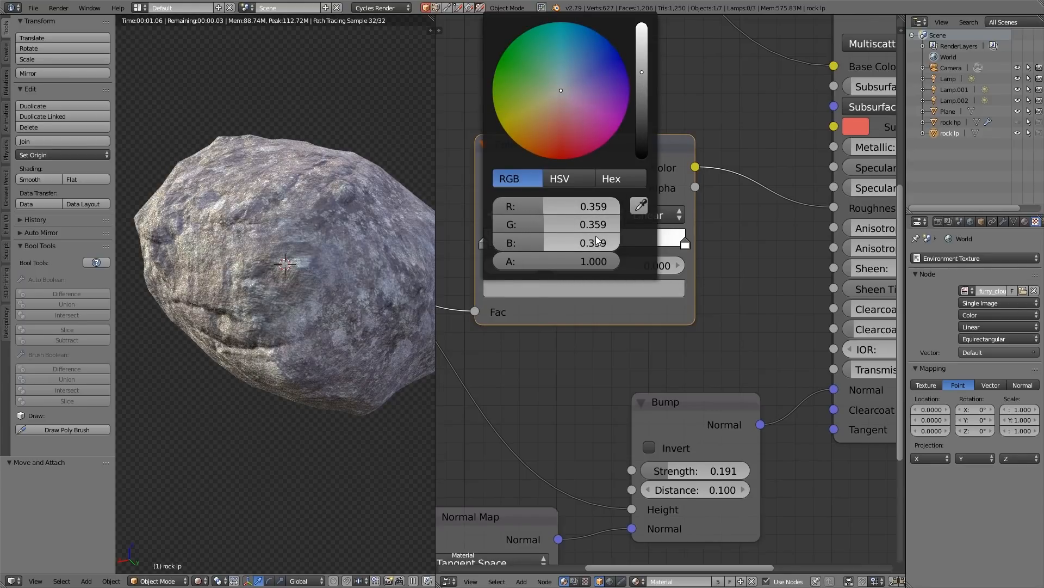
Confirm the mid-grey 0.359 colour for the ColorRamp's first stop.
{"action": "left_click", "coordinate": [358, 200]}
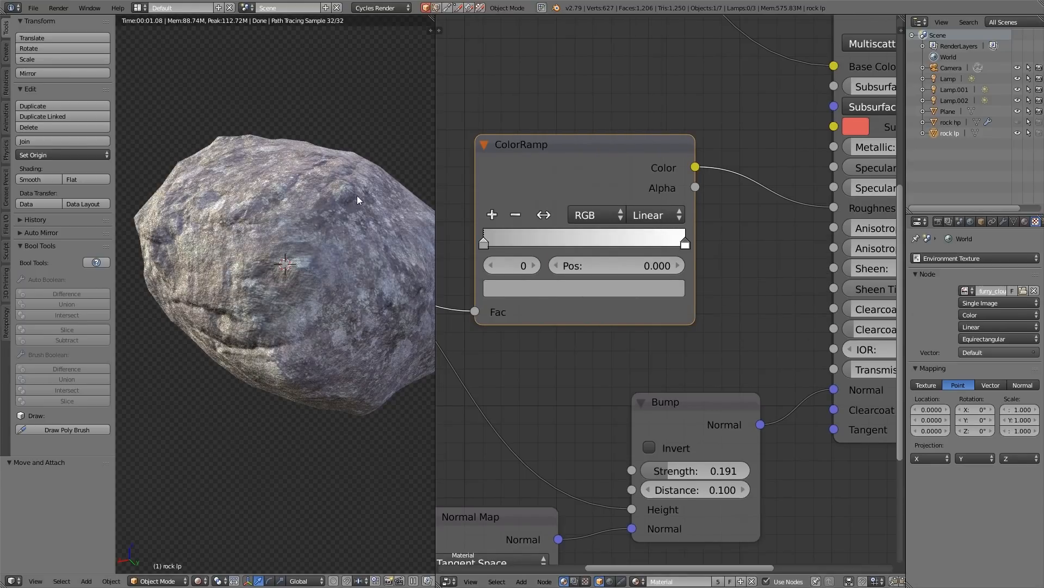